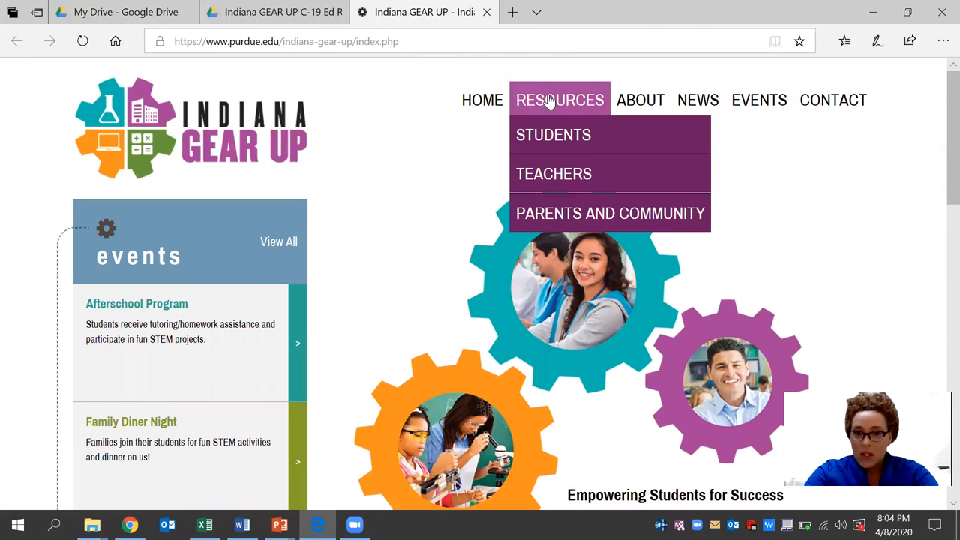
Step: From the Teachers resources page, open the Indiana GEAR UP COVID-19 Resources shared Drive folder
left_click(554, 174)
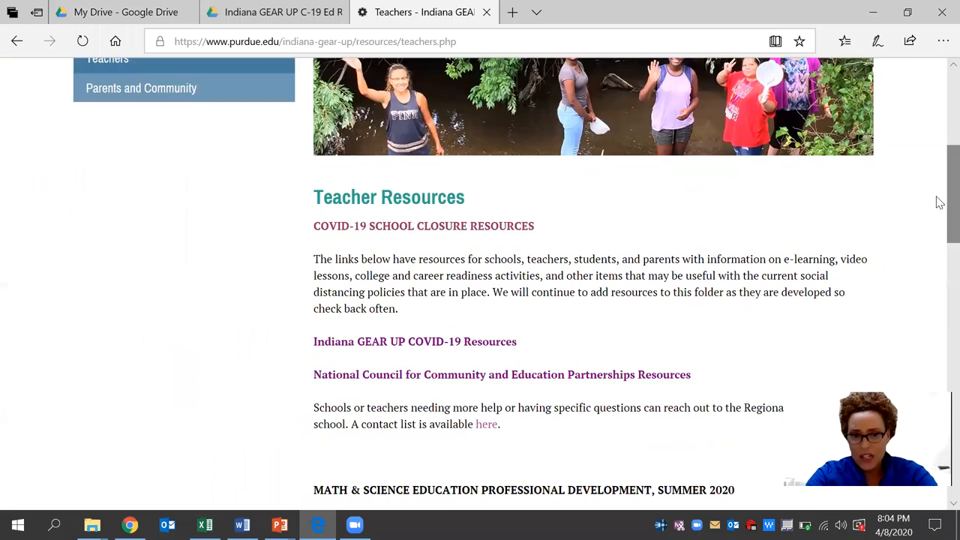
mouse_move(414, 342)
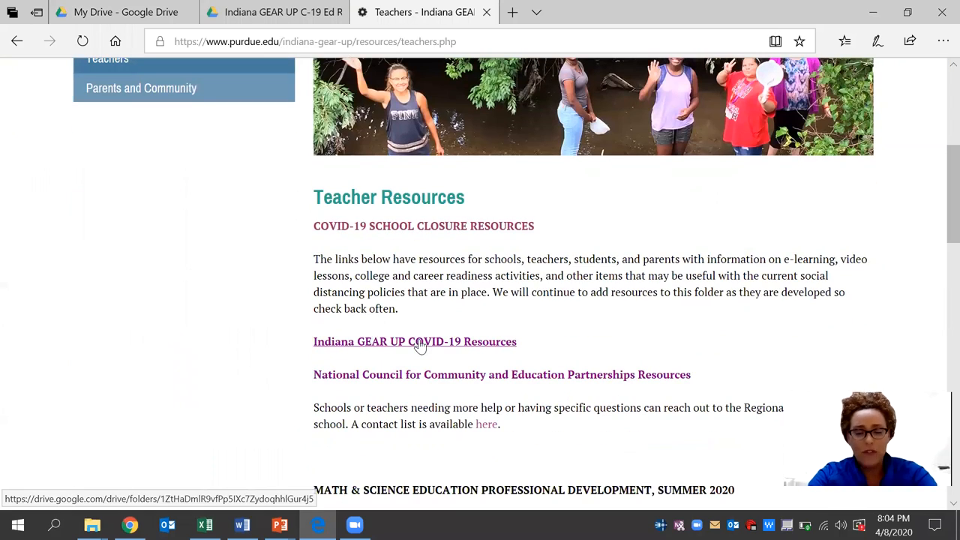
left_click(414, 342)
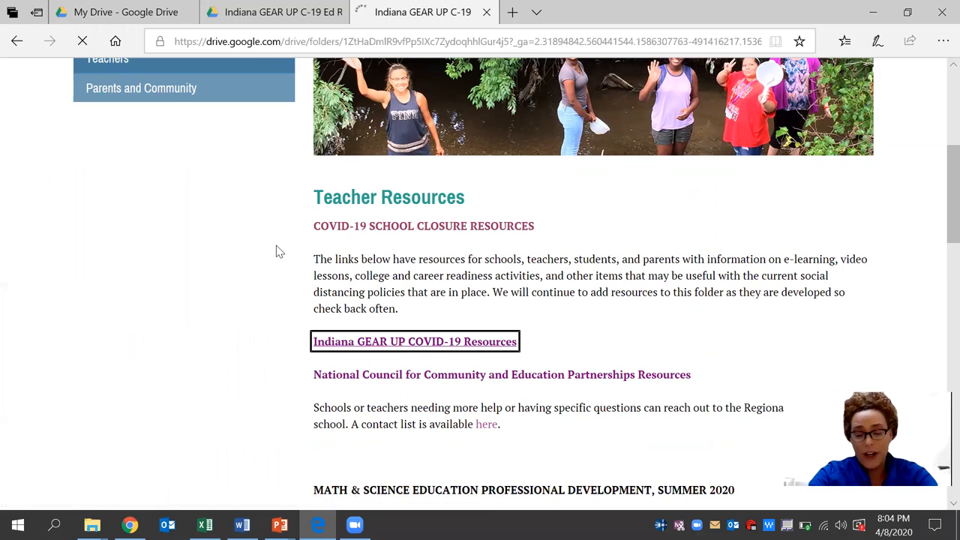
left_click(414, 343)
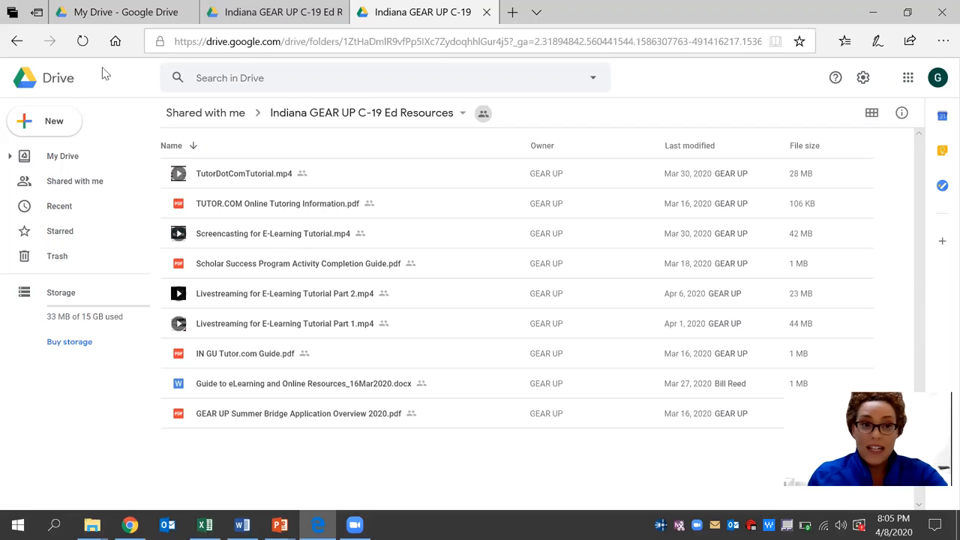
Step: Open the GEAR UP_Educational_Website_Resources spreadsheet from the Drive folder
left_click(123, 12)
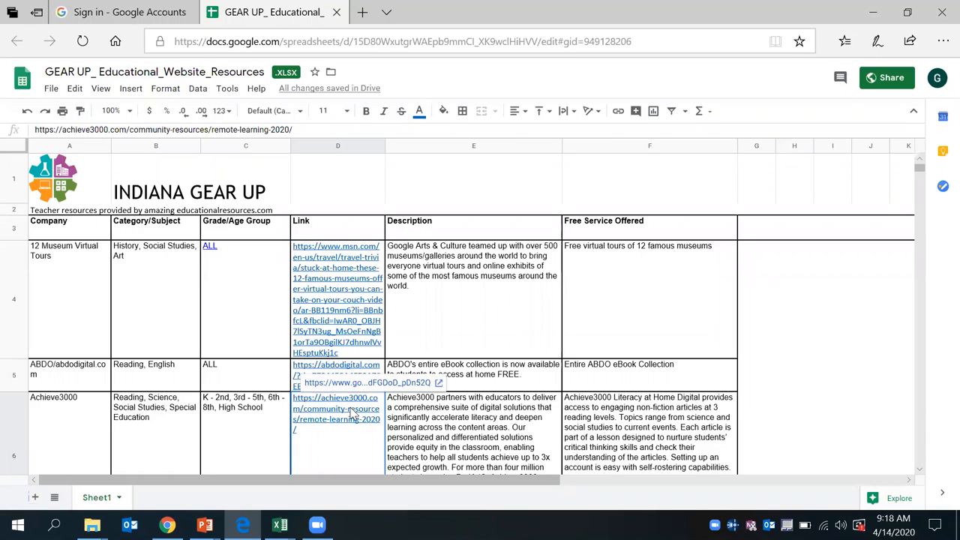
mouse_move(351, 387)
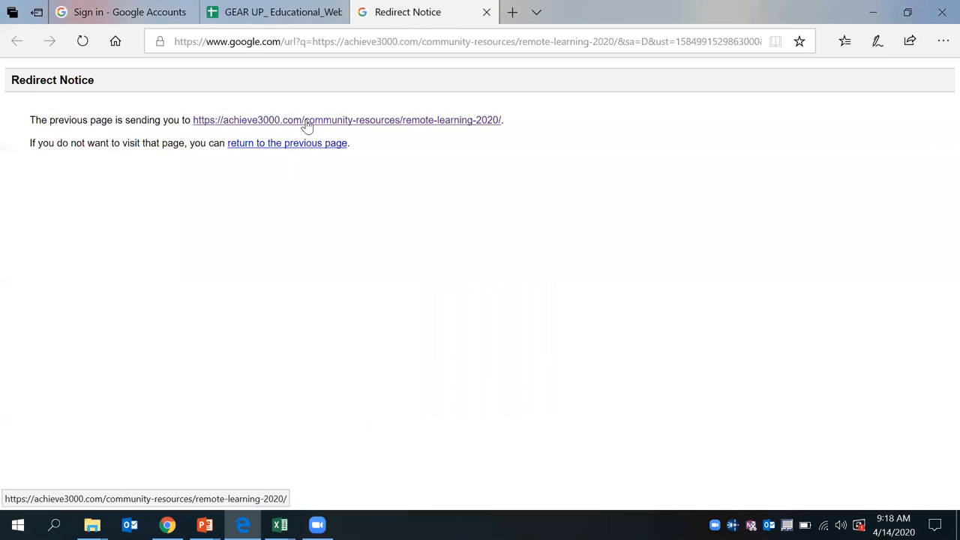
Step: Follow the redirect to Achieve3000 remote learning and start Literacy at Home Digital
left_click(347, 121)
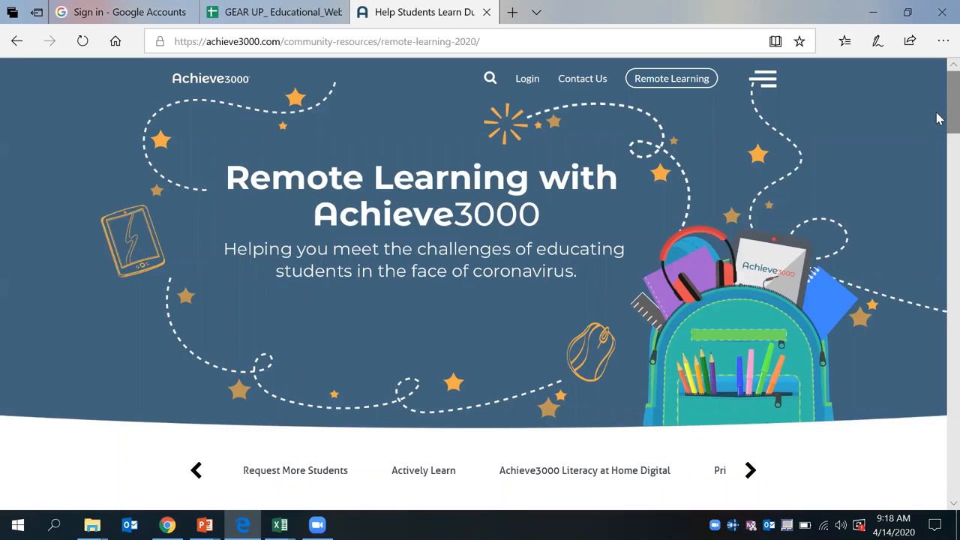
scroll("down", 3)
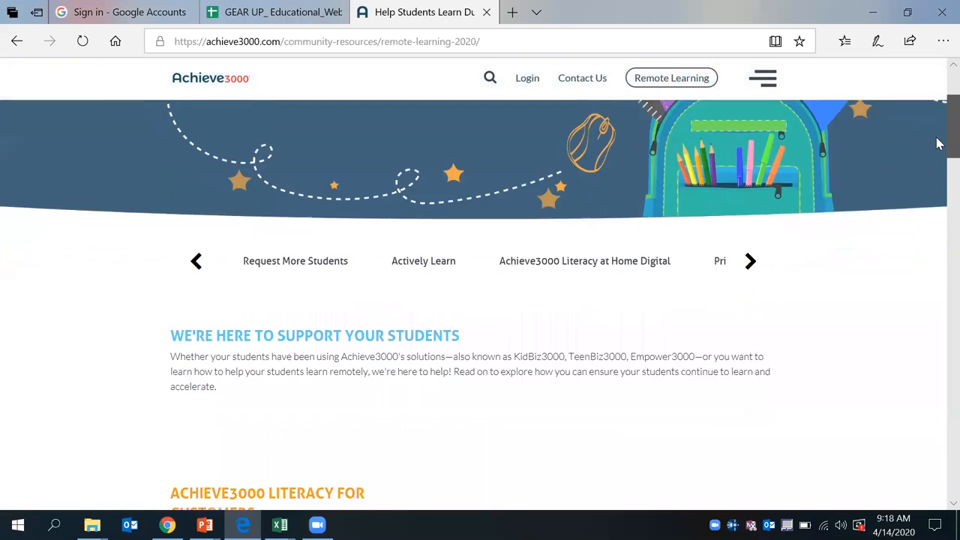
scroll("down", 3)
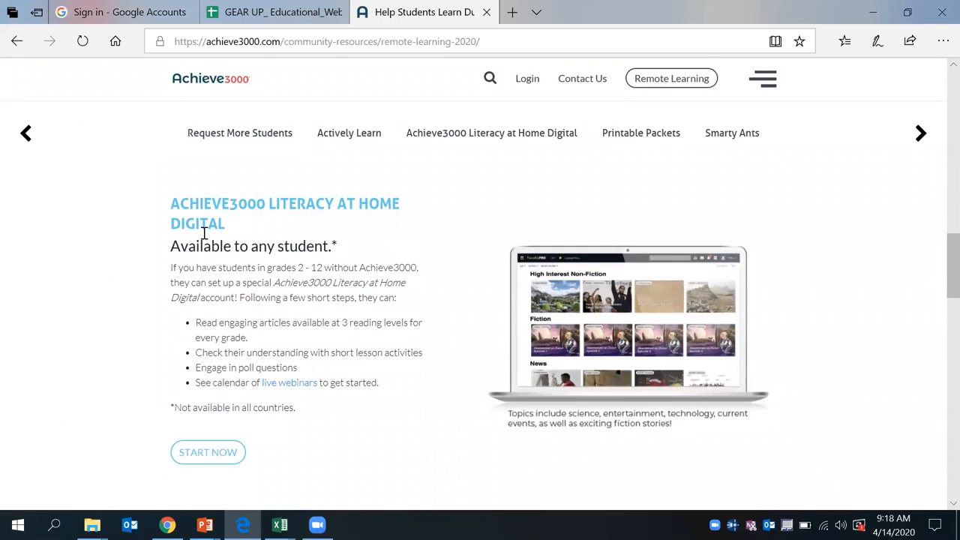
mouse_move(207, 453)
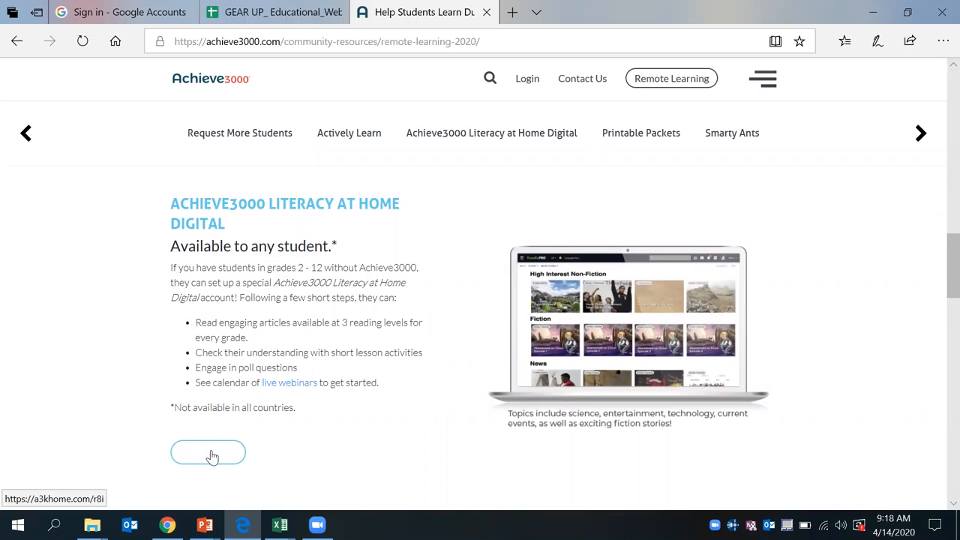
left_click(207, 453)
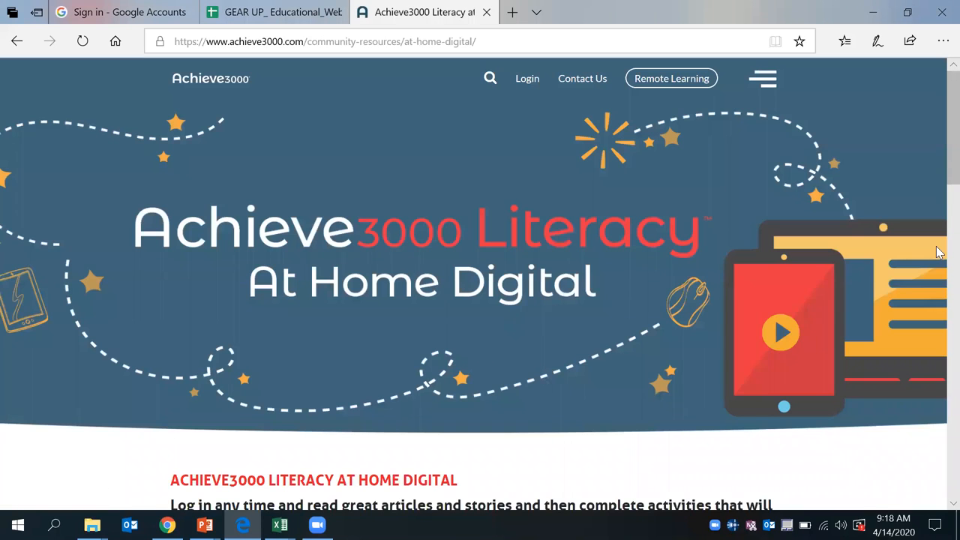
Step: Scroll down to the grade-level User ID and Password table and review the grade 9 logins
scroll("down", 3)
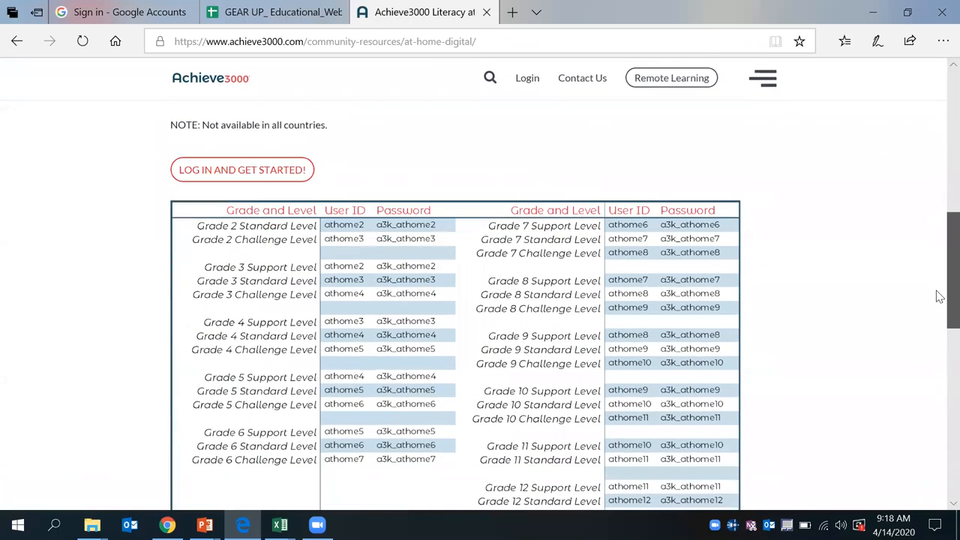
scroll("down", 3)
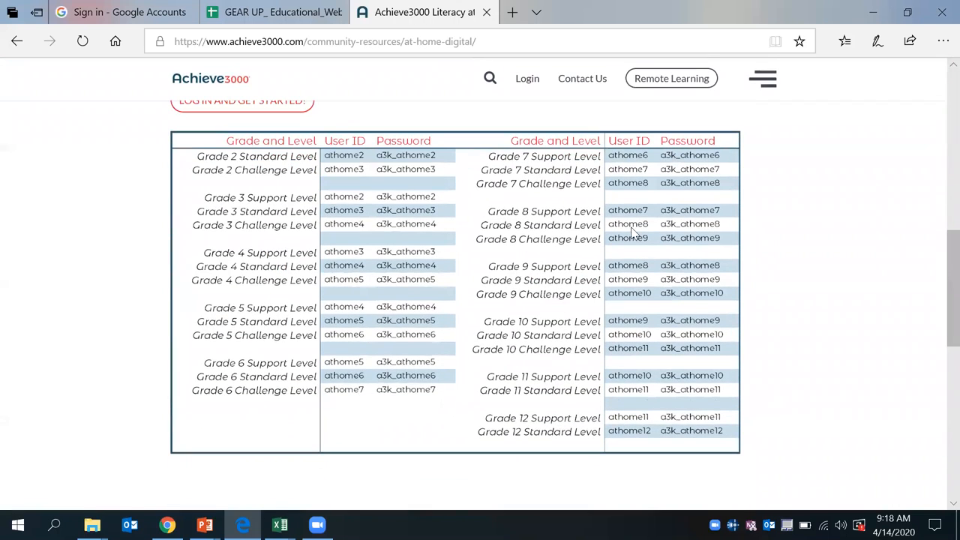
mouse_move(42, 217)
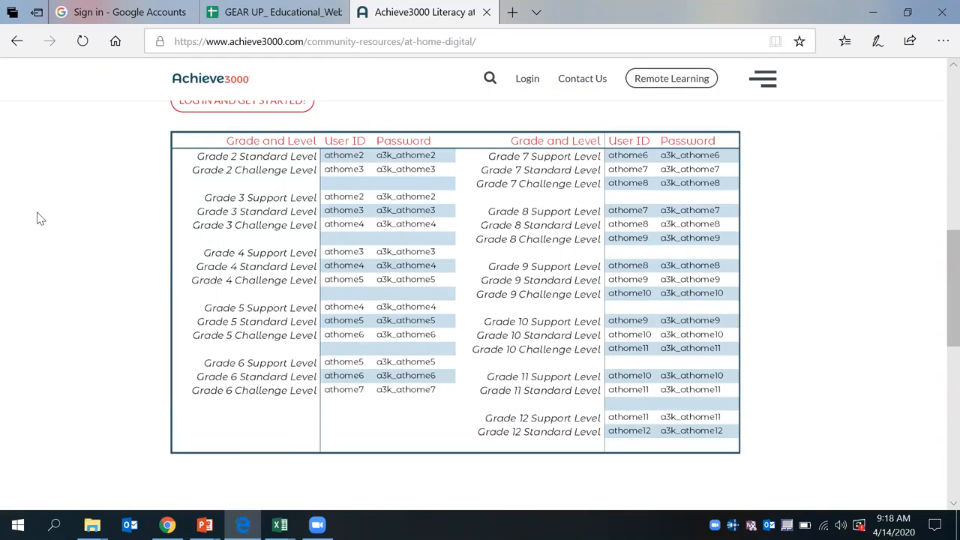
mouse_move(474, 289)
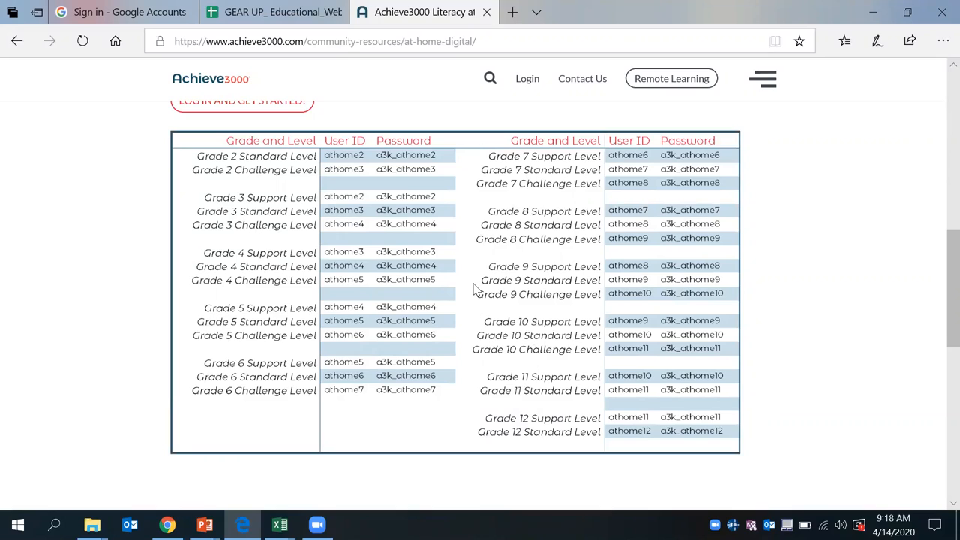
mouse_move(533, 273)
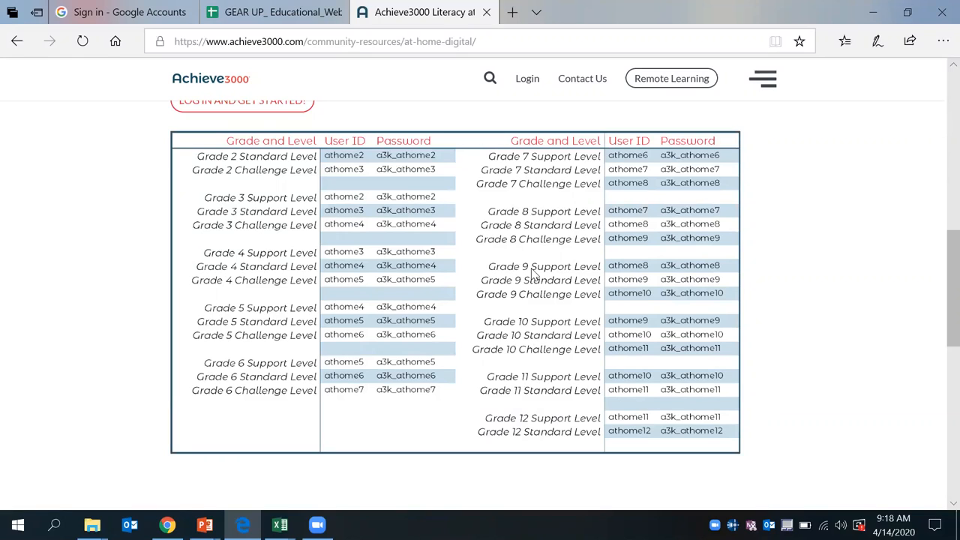
mouse_move(552, 283)
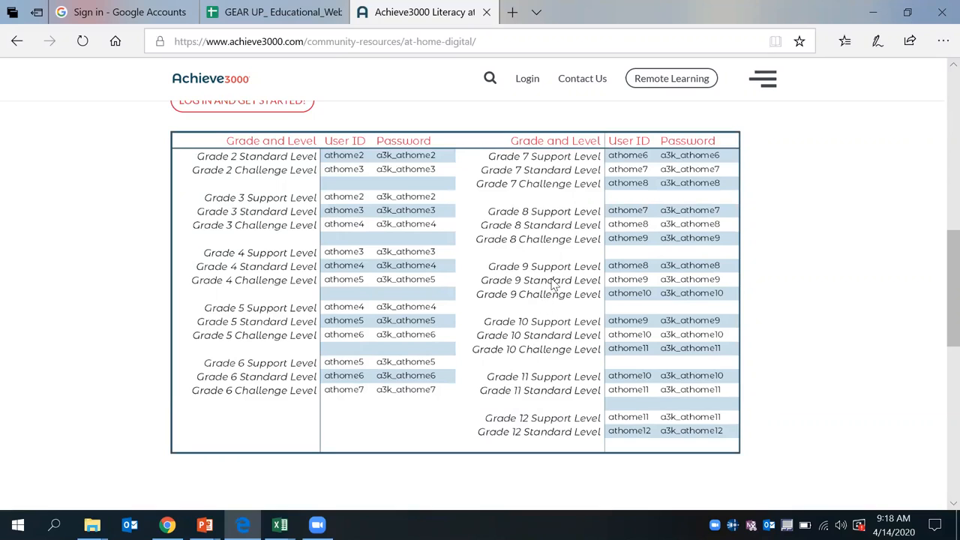
mouse_move(558, 297)
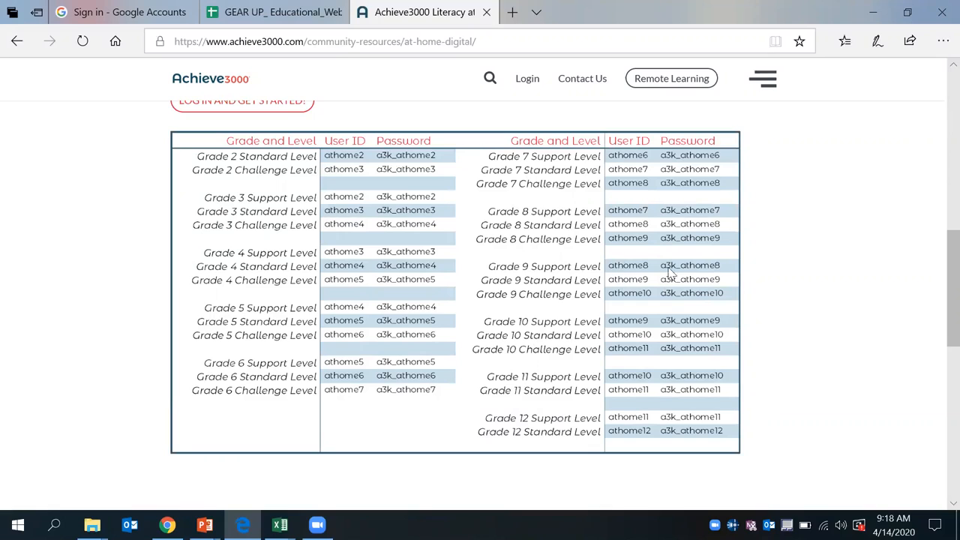
mouse_move(687, 291)
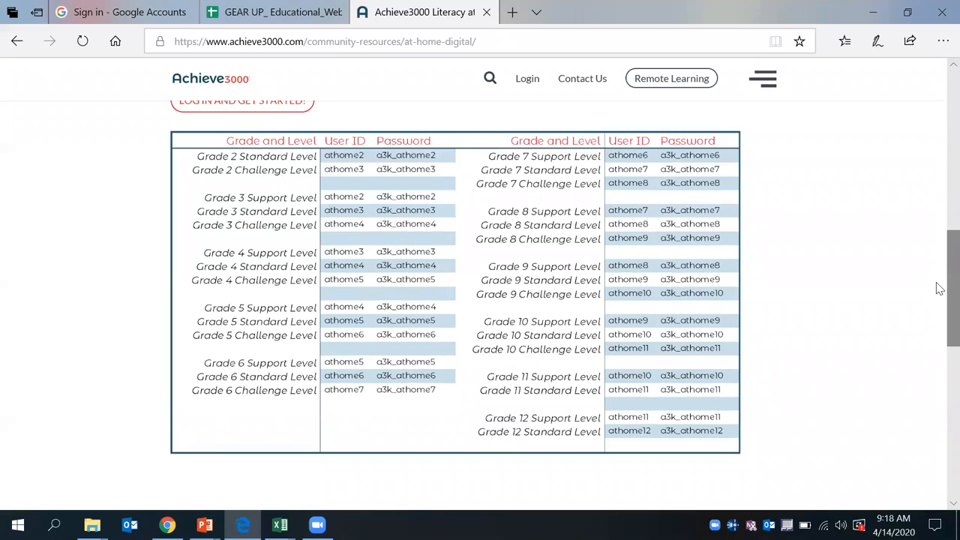
mouse_move(673, 168)
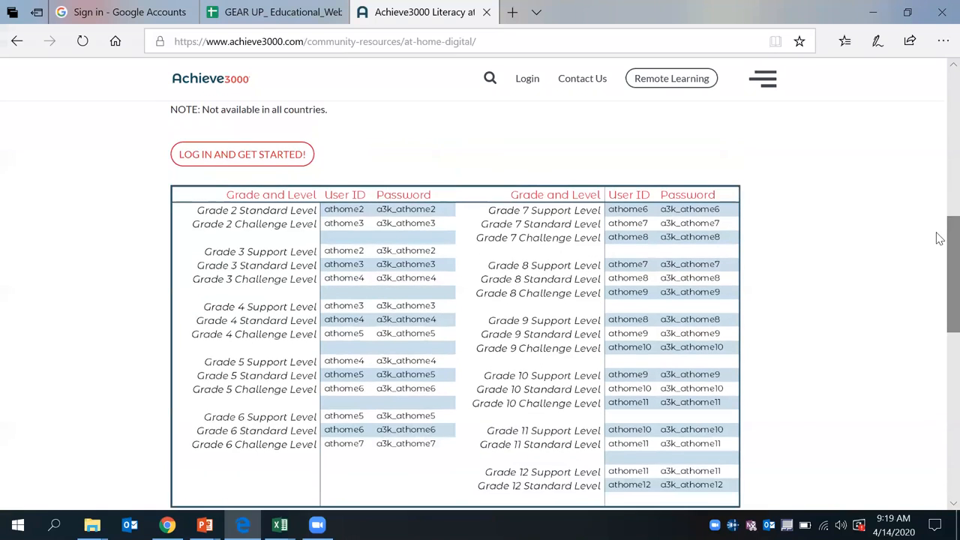
Step: Sign into the Achieve3000 portal with the grade-level student username and password
left_click(242, 153)
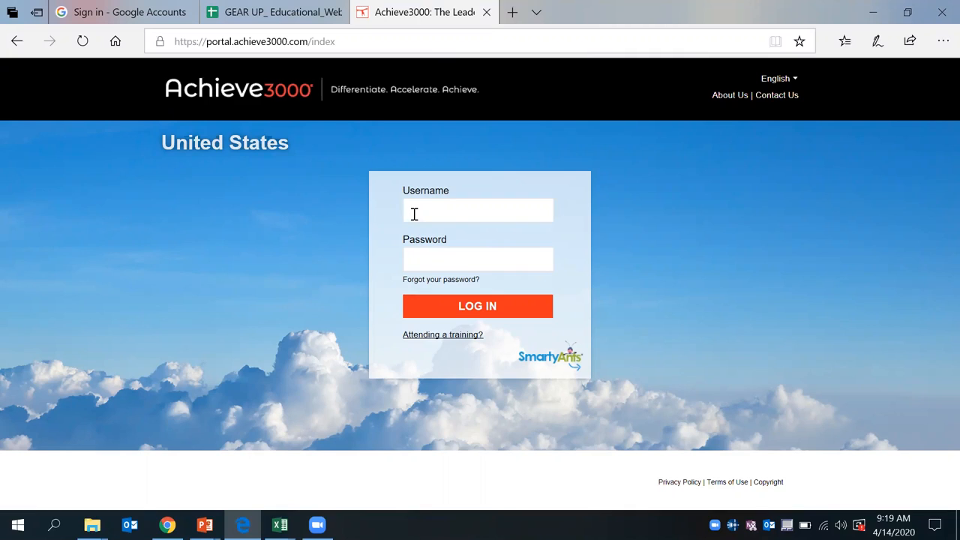
type("athome9")
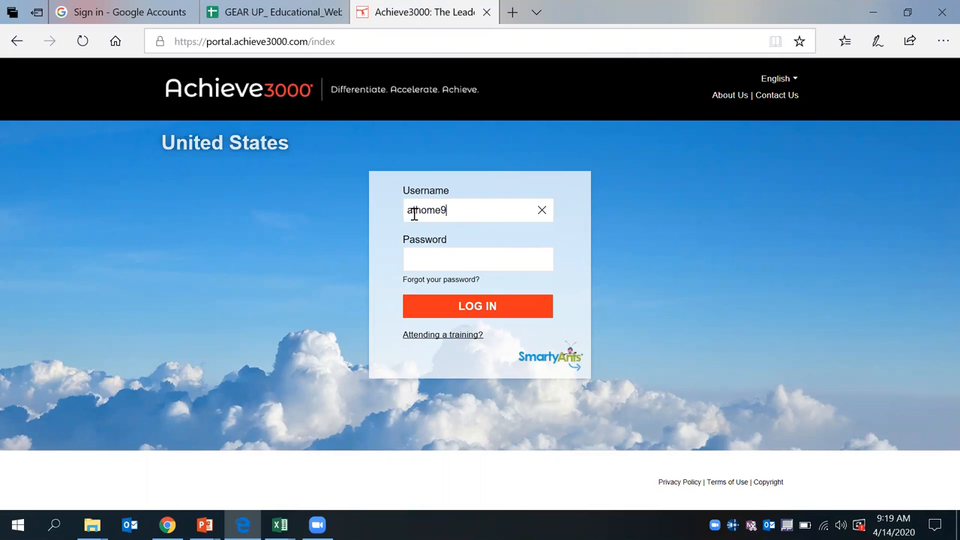
left_click(477, 258)
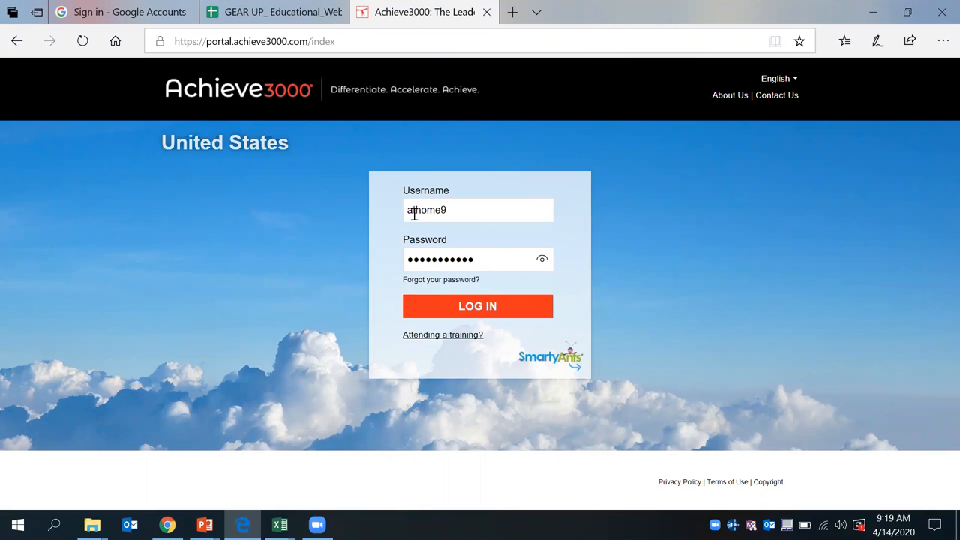
left_click(477, 306)
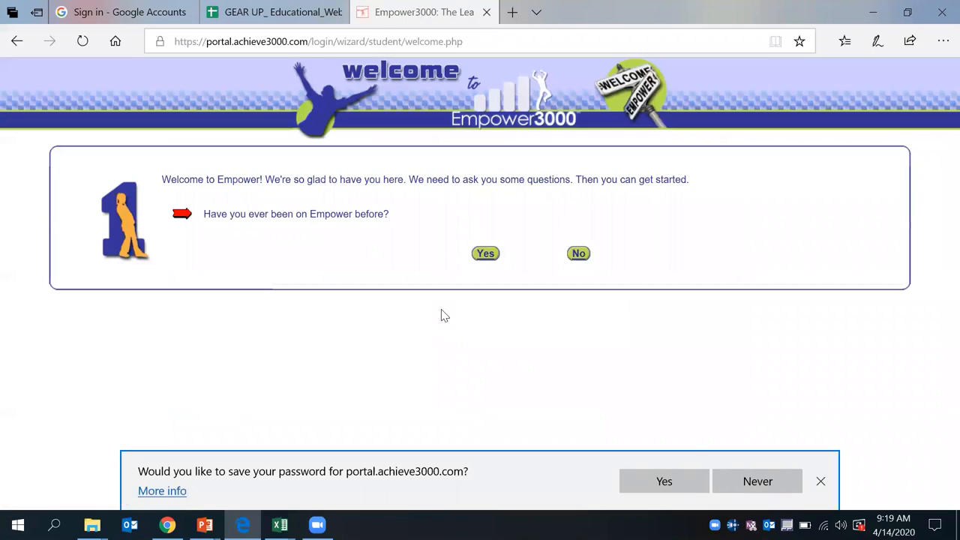
Step: Dismiss the save-password bar and answer No to having used Empower before
left_click(820, 480)
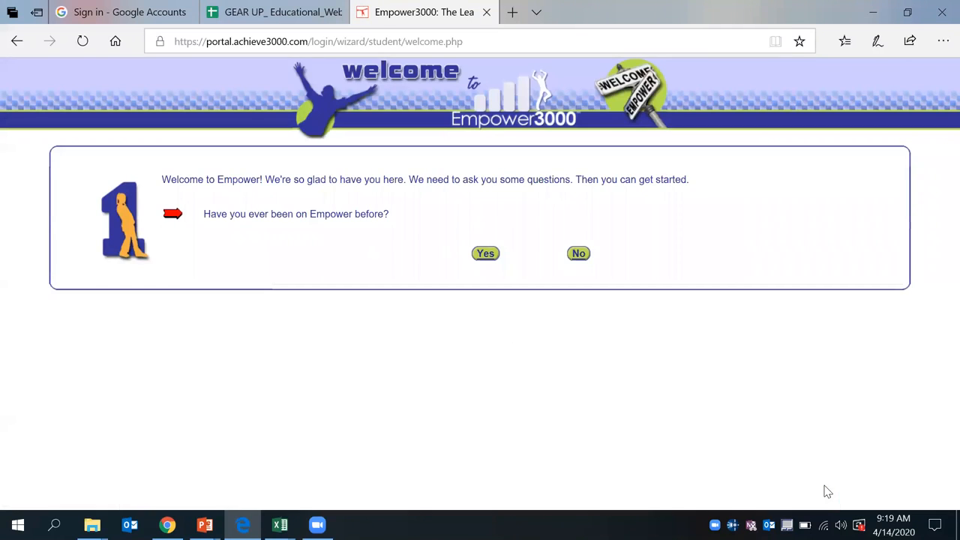
mouse_move(780, 360)
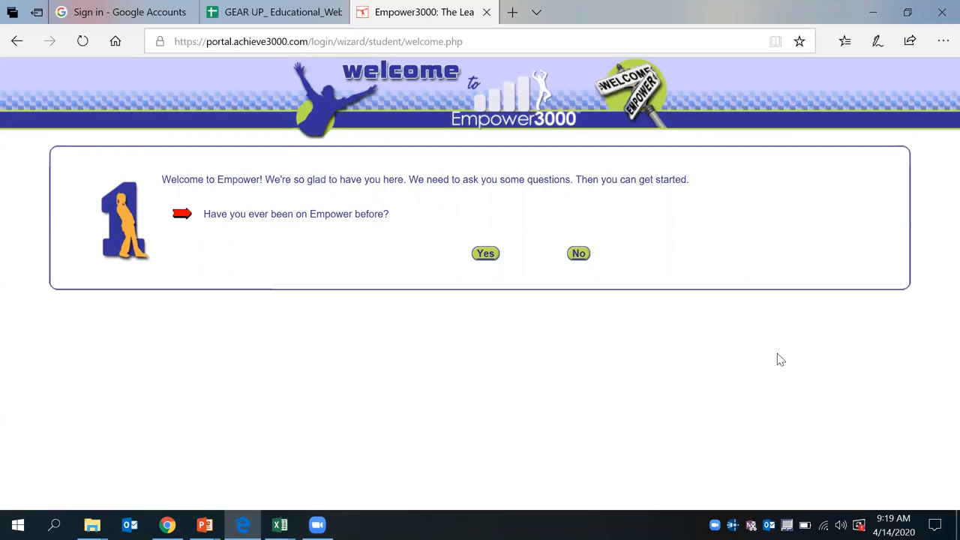
mouse_move(636, 278)
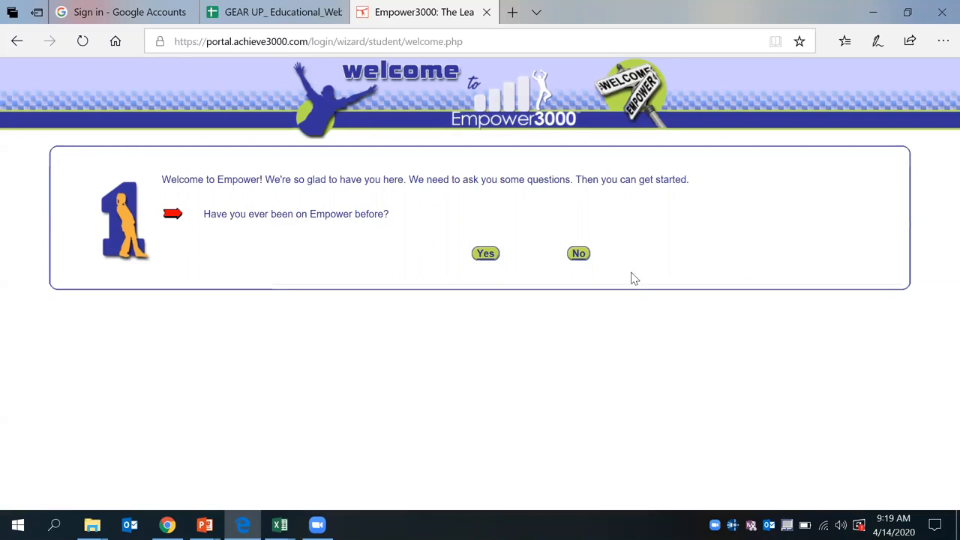
left_click(579, 252)
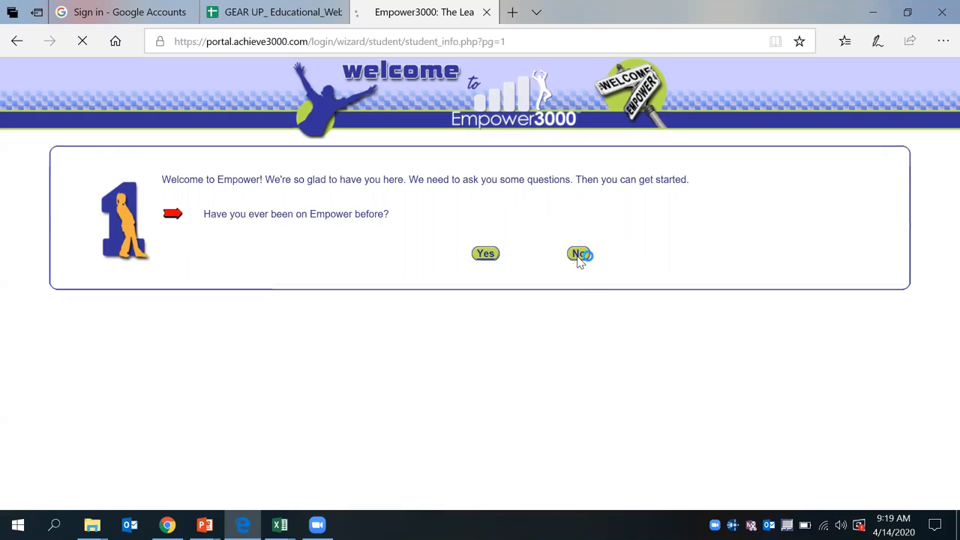
Step: Enter first name John, last name Smith and birth day 1, then move to the next step
left_click(579, 253)
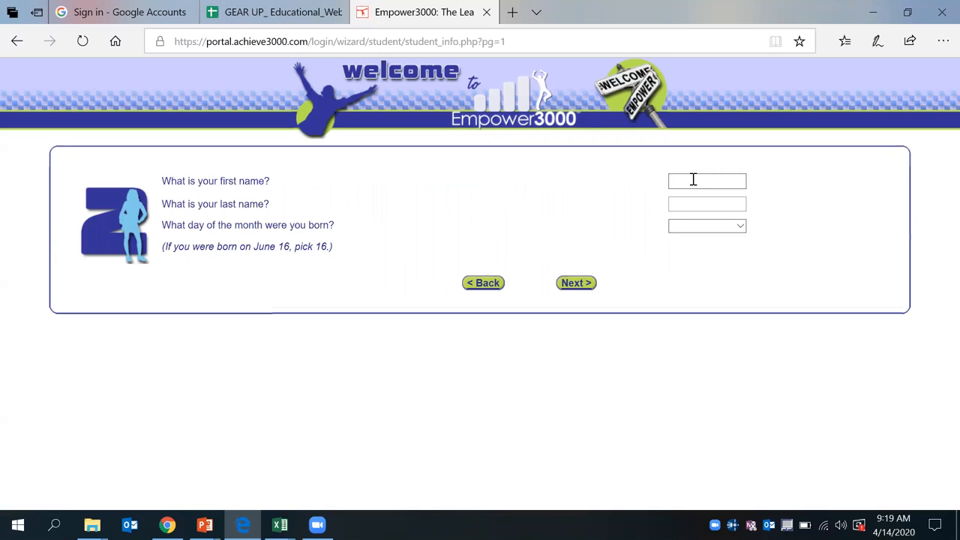
type("John")
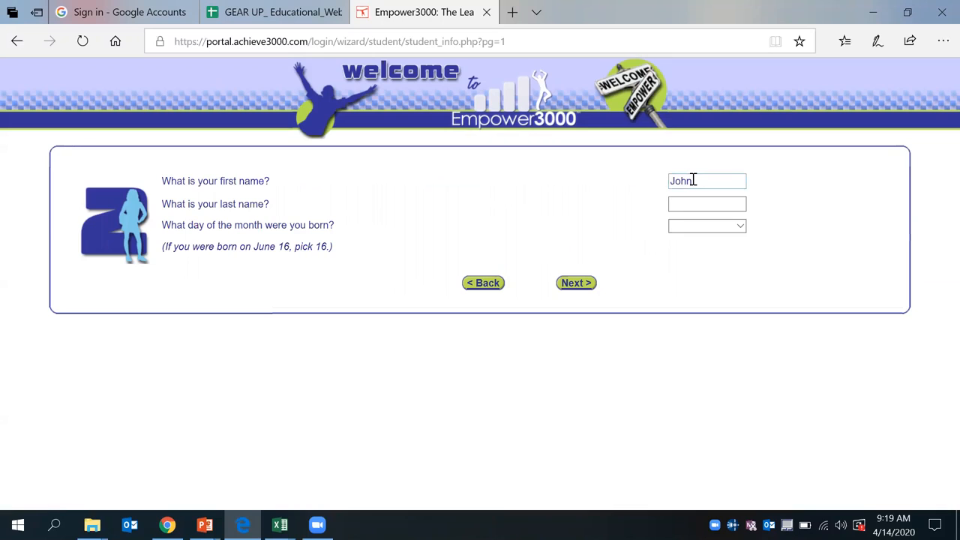
type("Smith")
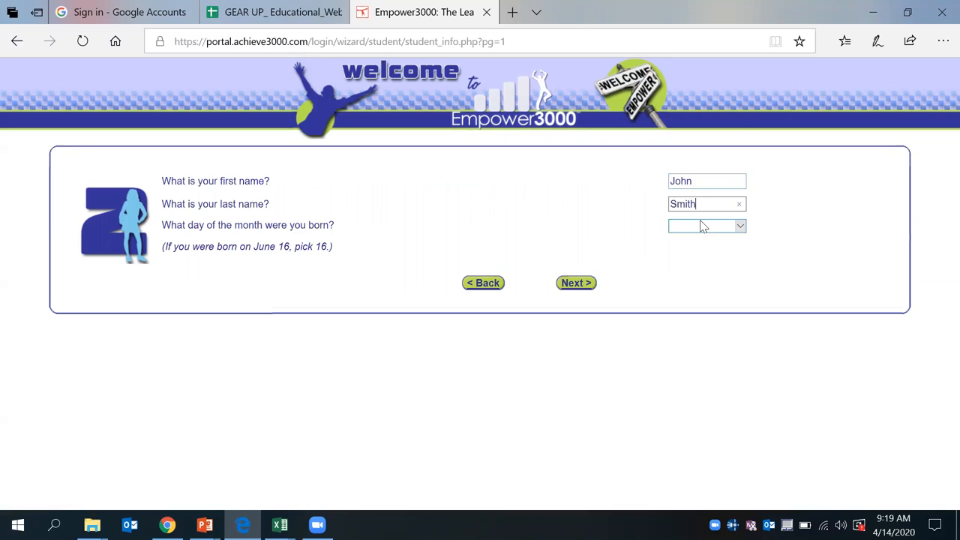
left_click(705, 225)
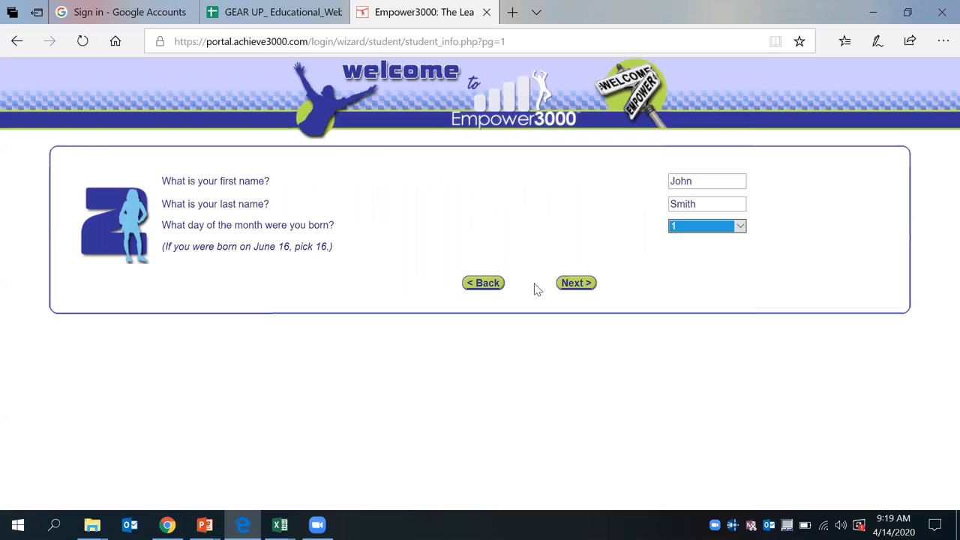
left_click(576, 282)
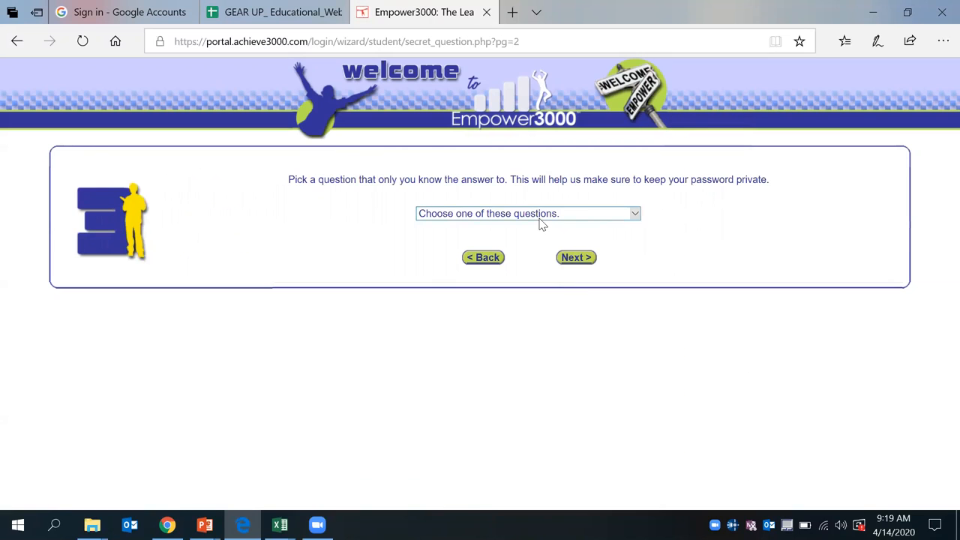
Step: Choose the 'What is your favorite pet?' question with answer dog and finish account setup
left_click(528, 213)
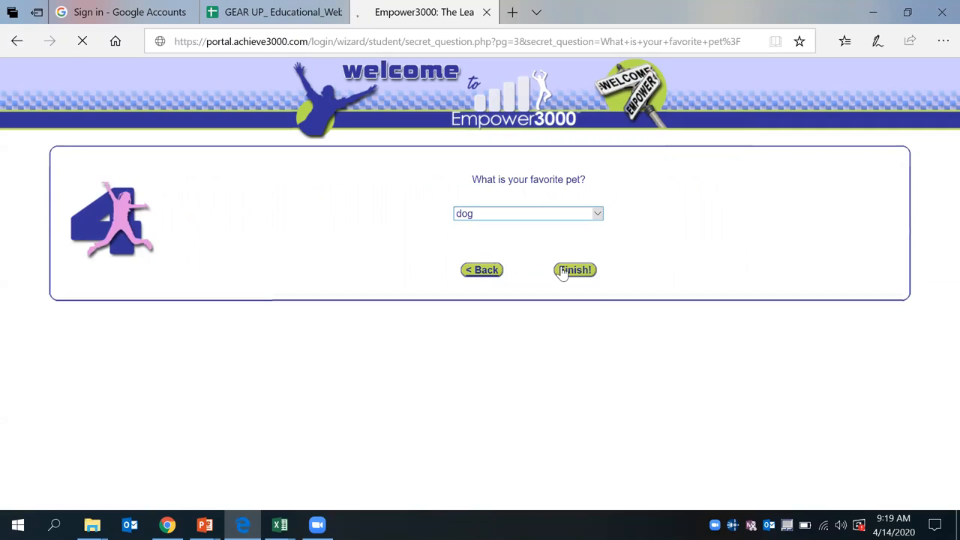
left_click(574, 270)
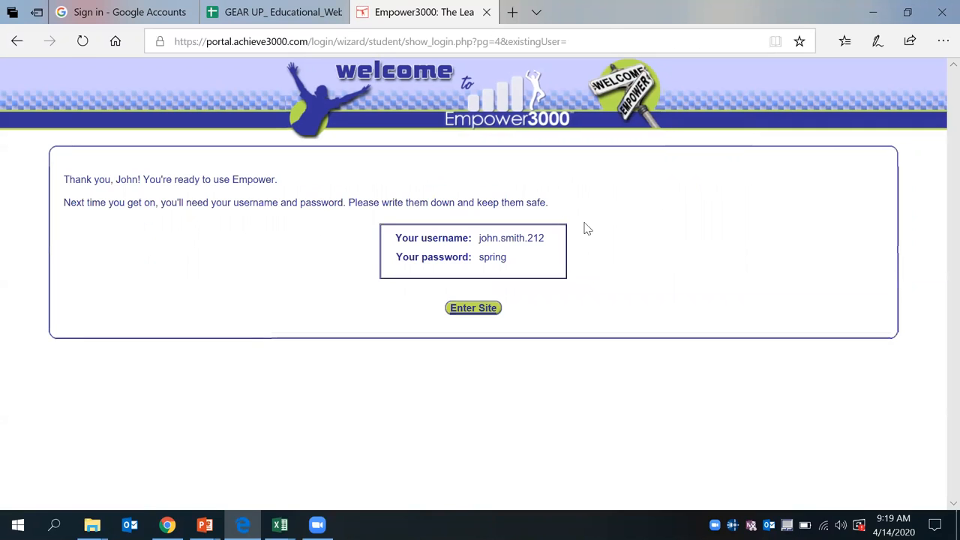
mouse_move(378, 264)
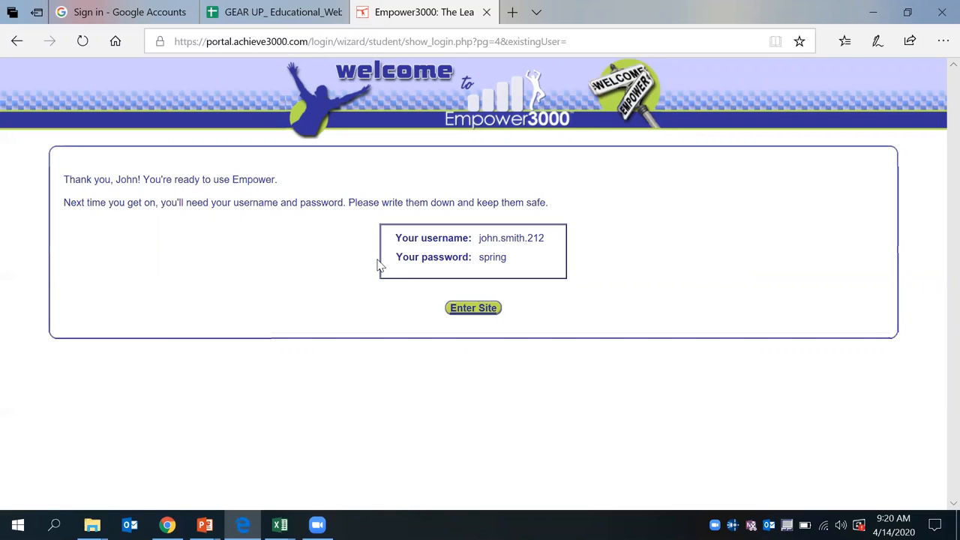
mouse_move(375, 303)
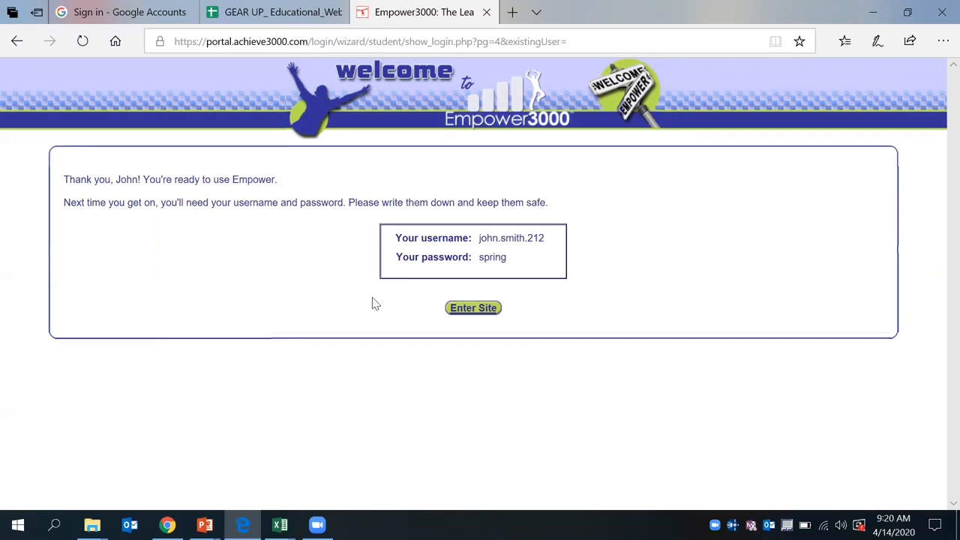
mouse_move(408, 297)
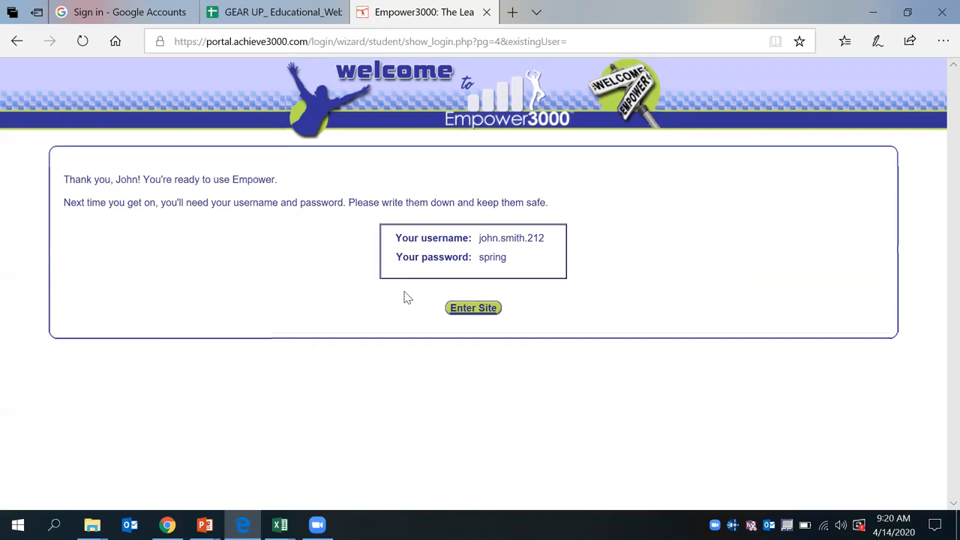
Step: Enter the Empower student site from the account-ready screen with the new credentials
left_click(472, 308)
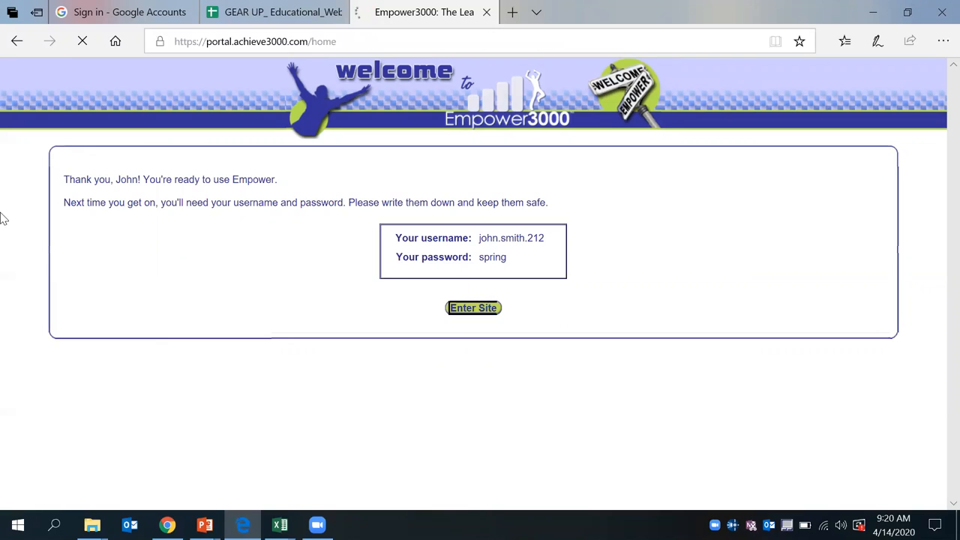
Step: Open My Lessons from the navigation menu and select the A Musical Pioneer lesson
left_click(473, 307)
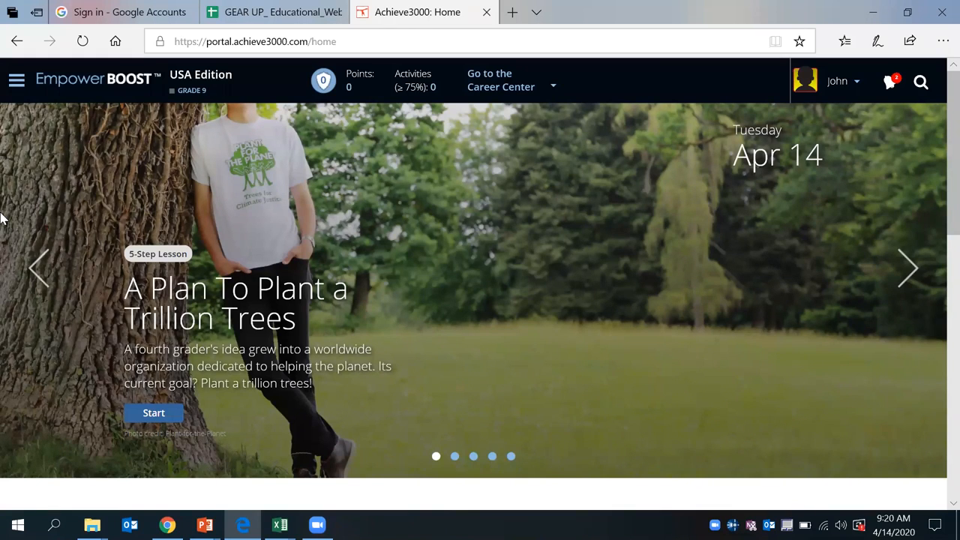
mouse_move(17, 81)
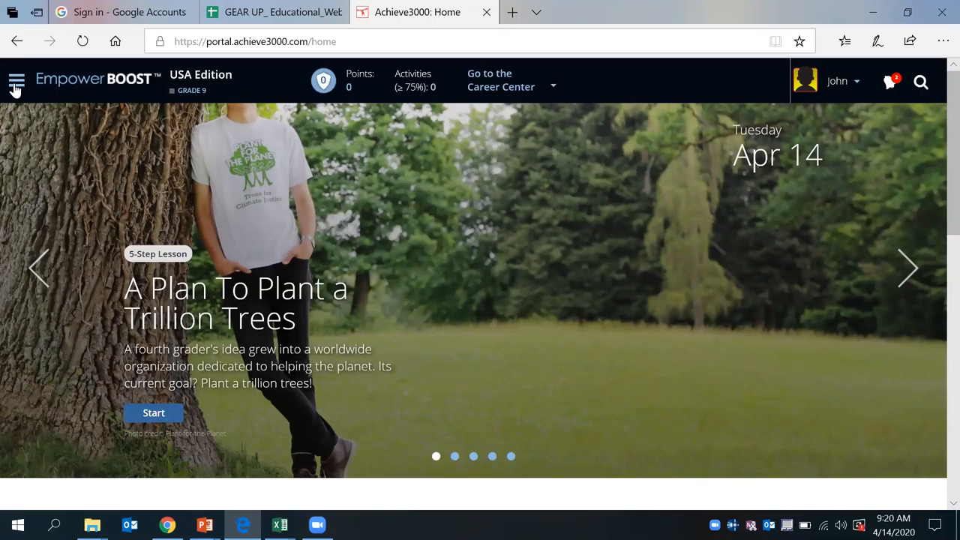
left_click(17, 81)
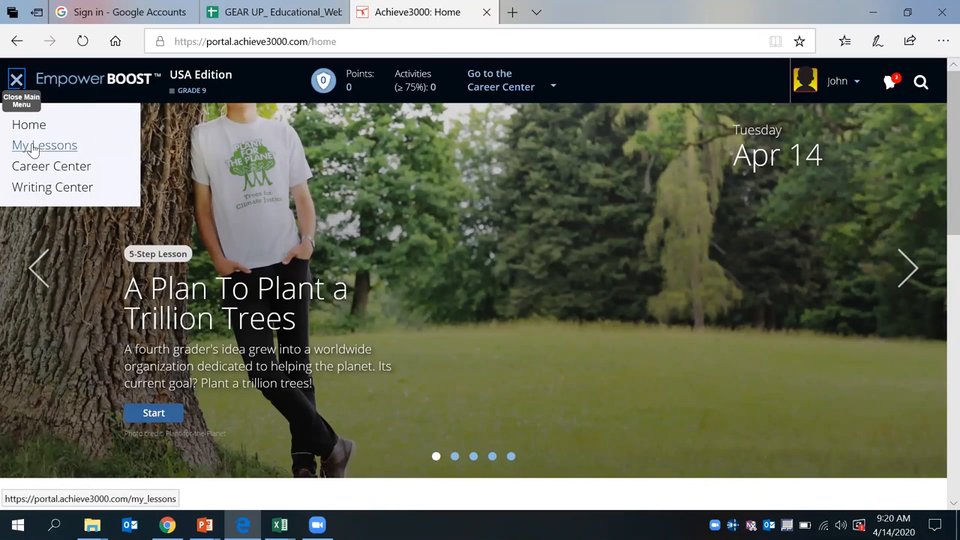
left_click(45, 144)
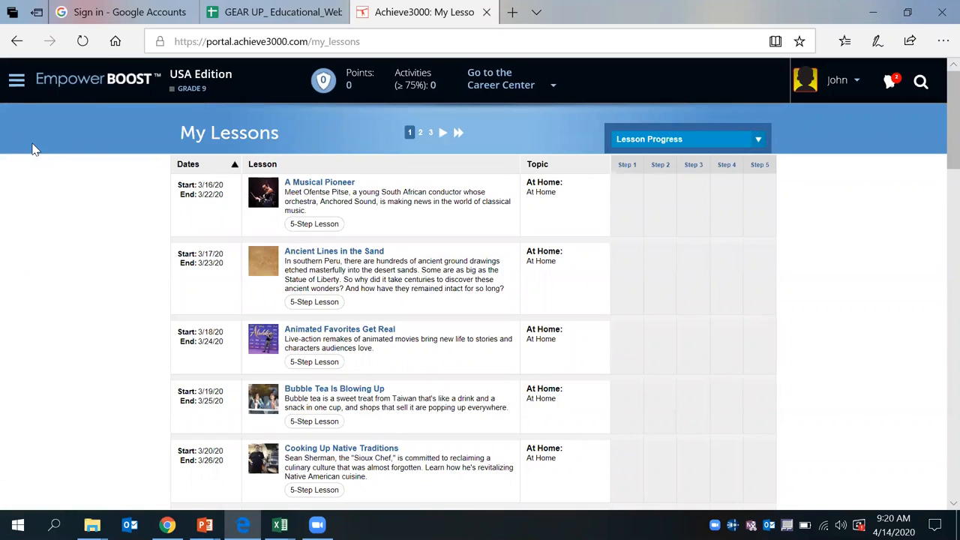
mouse_move(108, 134)
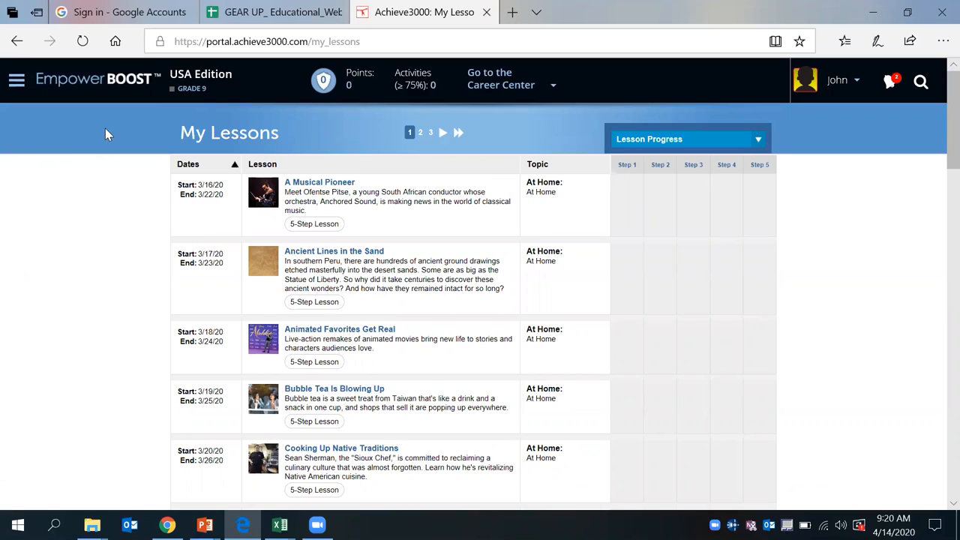
mouse_move(117, 138)
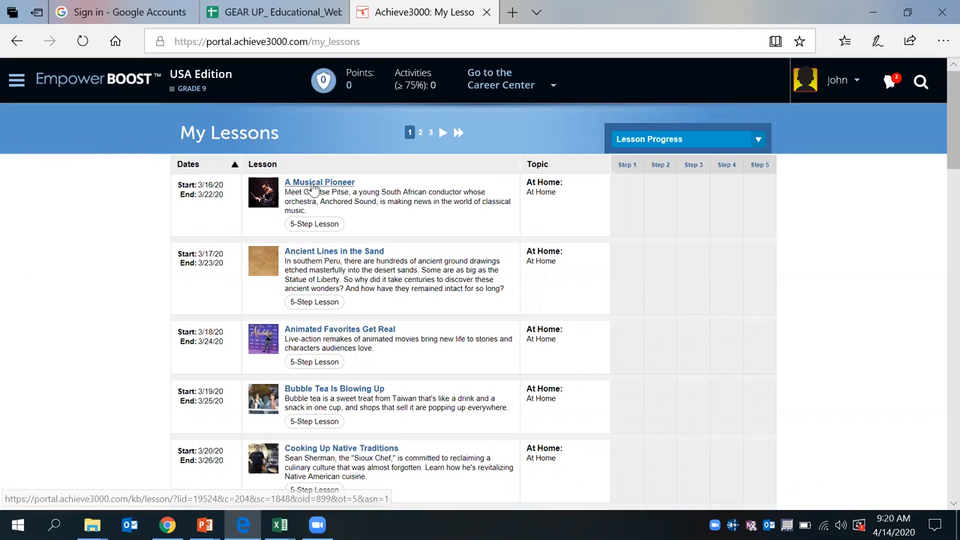
left_click(318, 181)
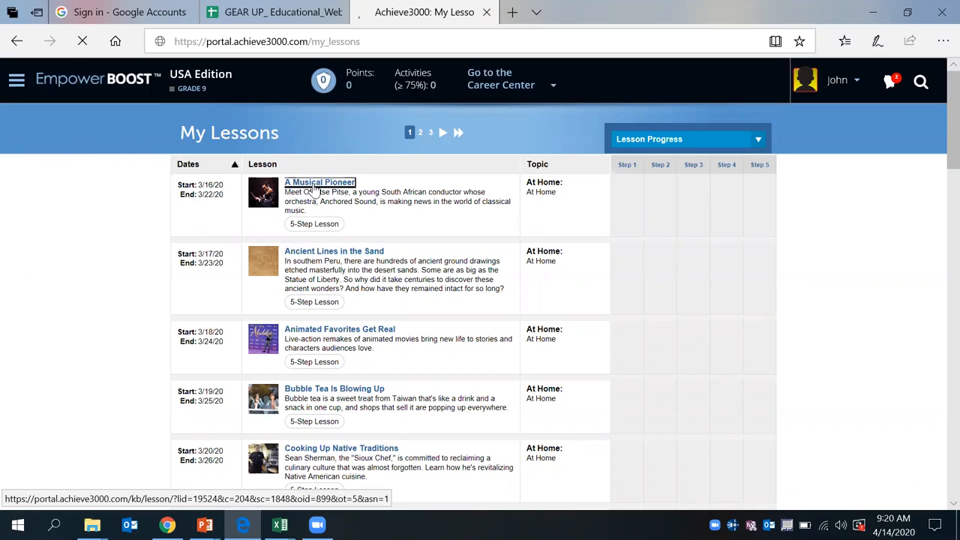
Step: Open the A Musical Pioneer lesson, reach its Article step and dismiss the key words preview
left_click(320, 181)
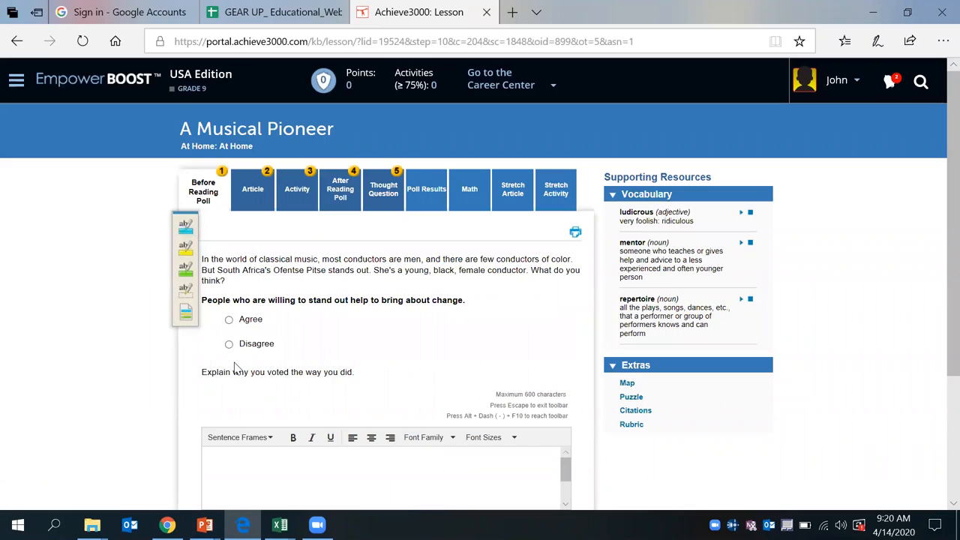
left_click(252, 189)
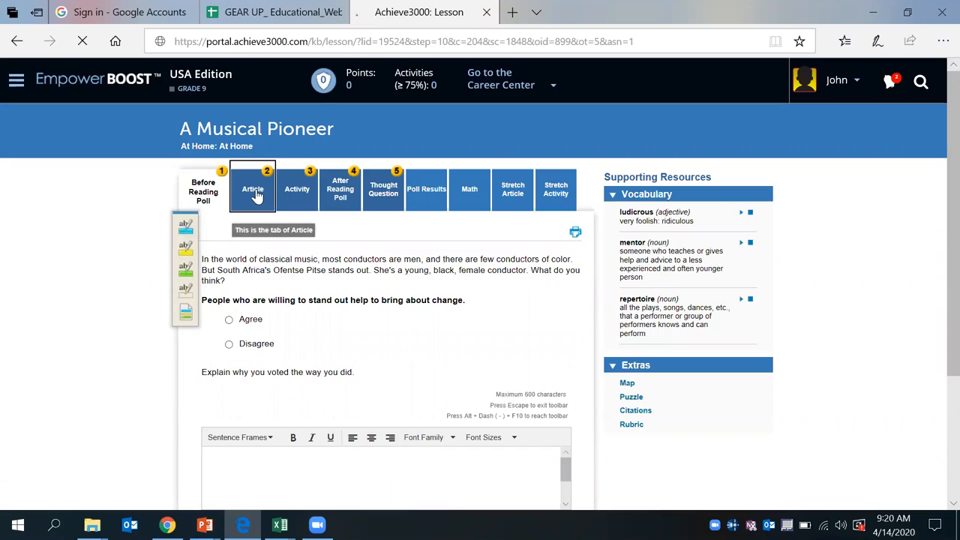
left_click(246, 189)
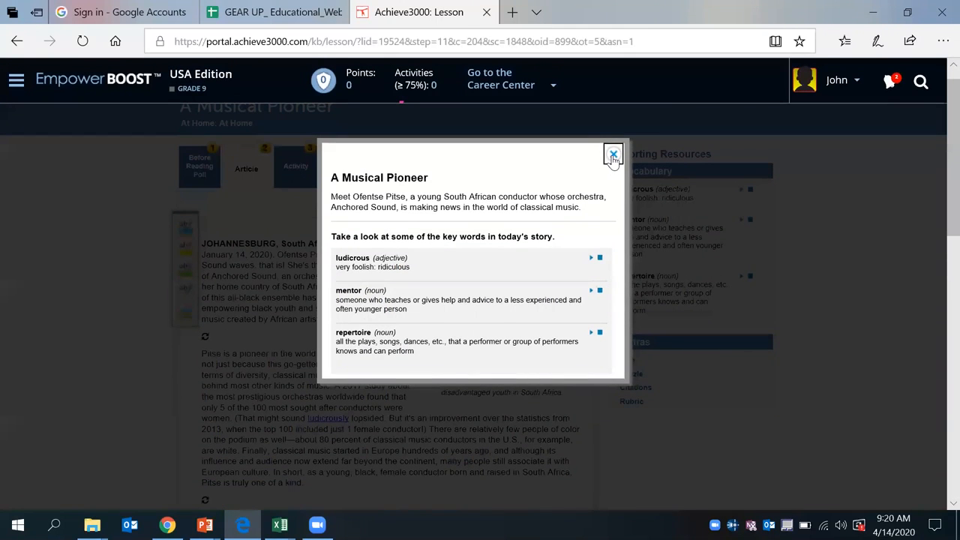
left_click(614, 155)
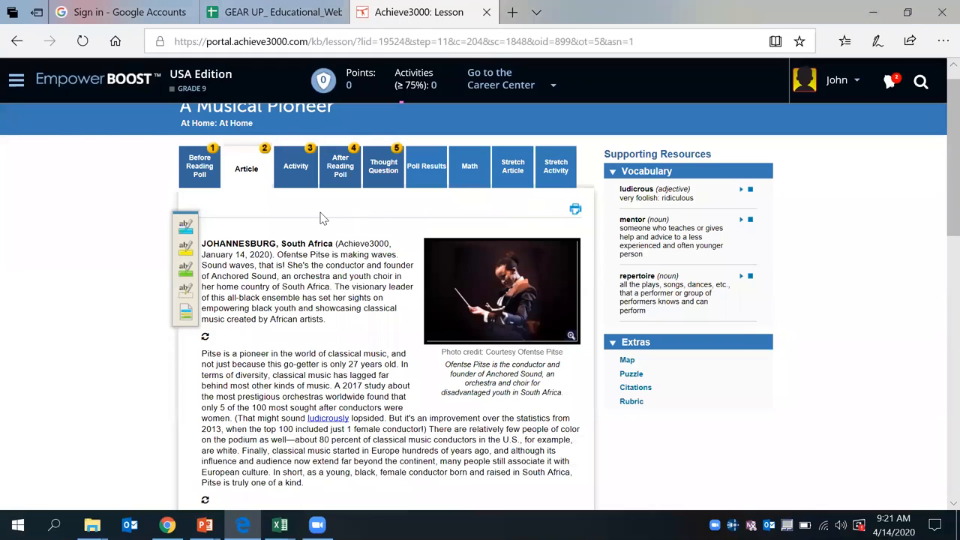
mouse_move(294, 165)
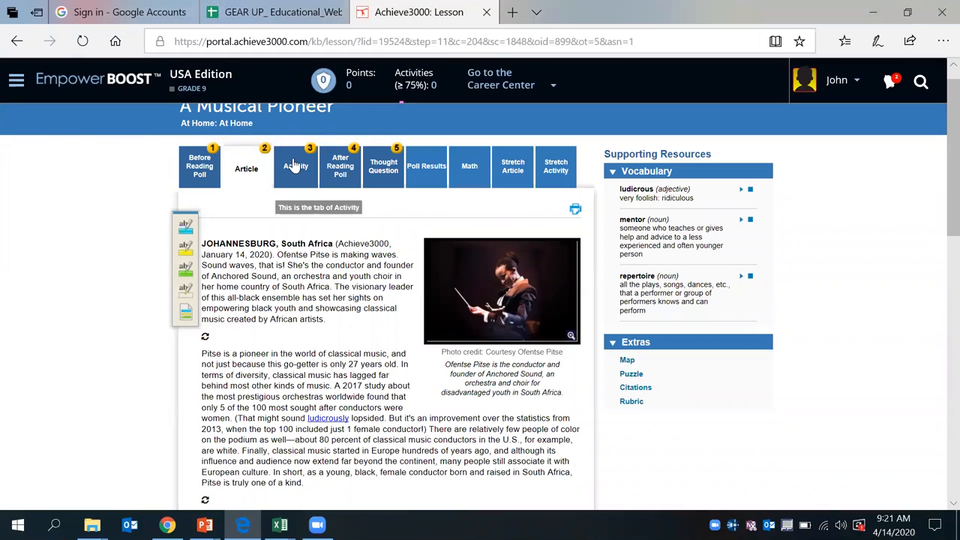
Step: Step through the lesson's Activity, After Reading Poll and Thought Question steps
left_click(290, 165)
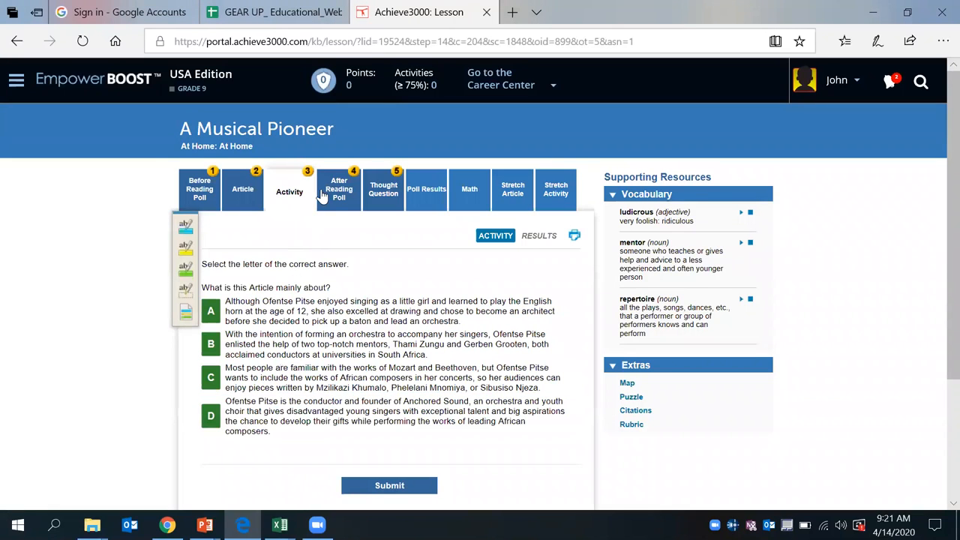
left_click(339, 189)
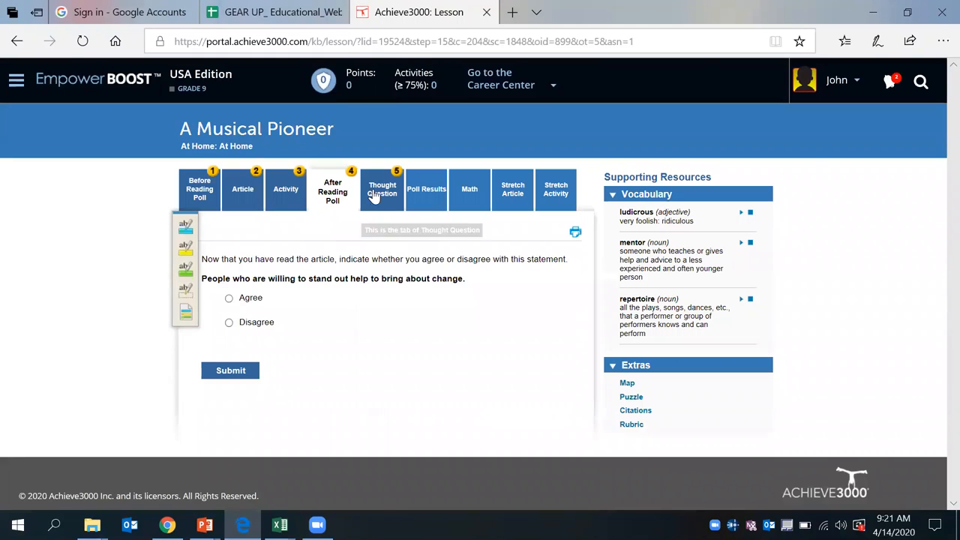
left_click(381, 189)
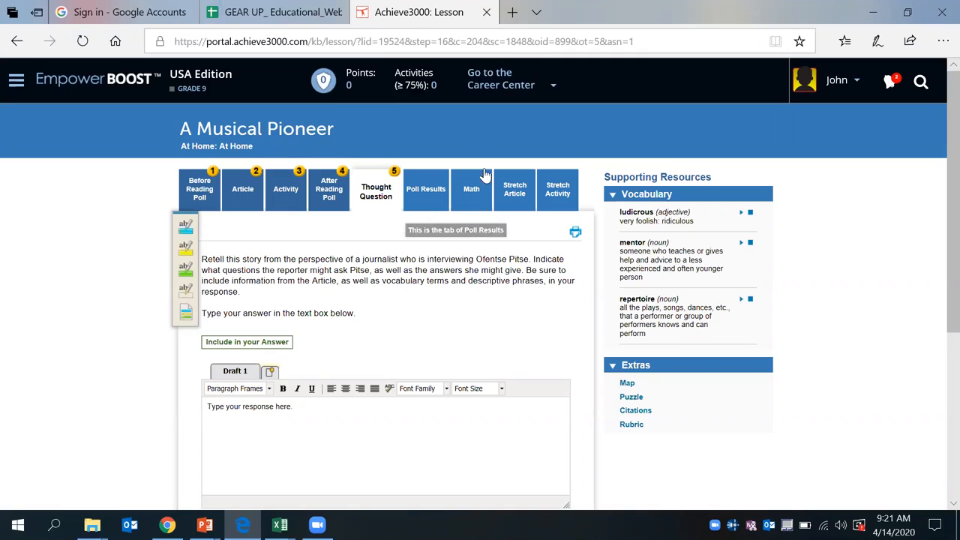
mouse_move(285, 189)
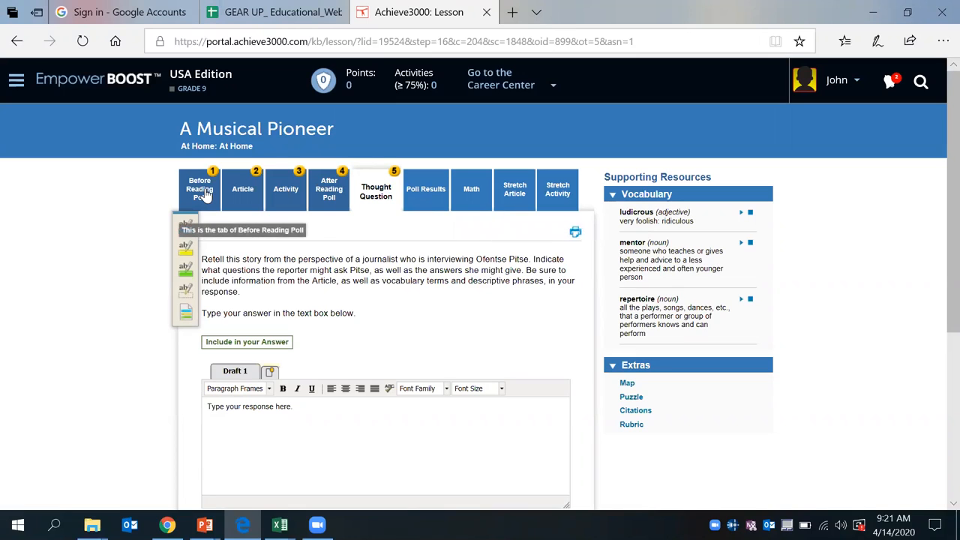
mouse_move(375, 187)
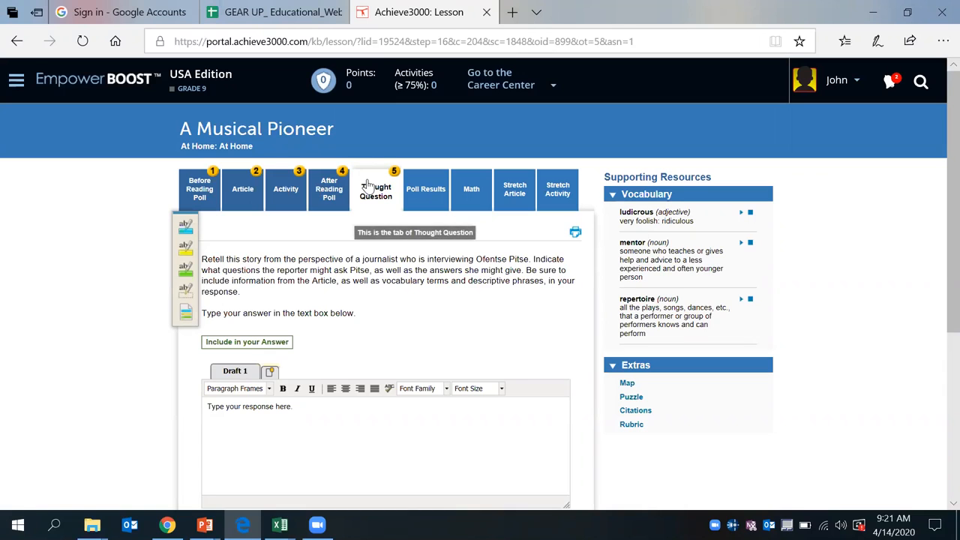
mouse_move(558, 189)
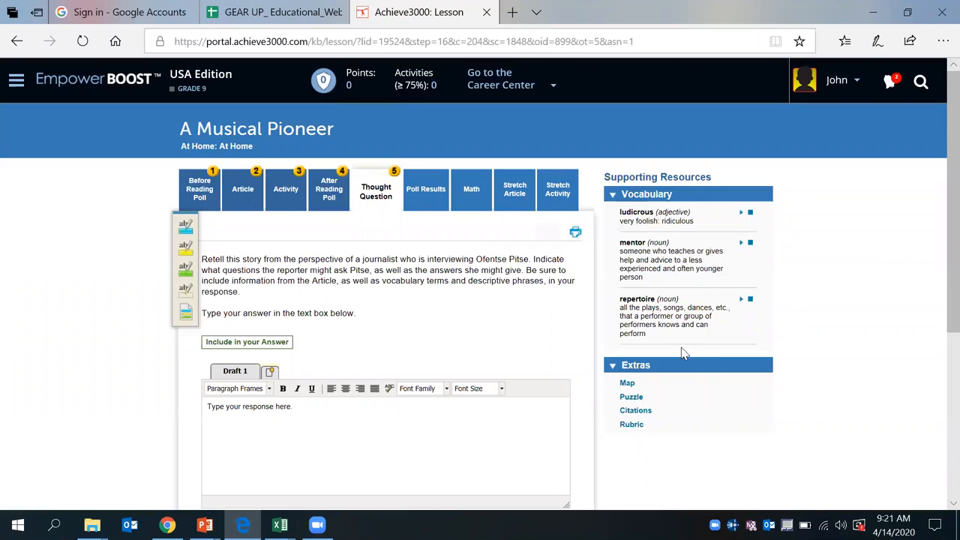
mouse_move(600, 365)
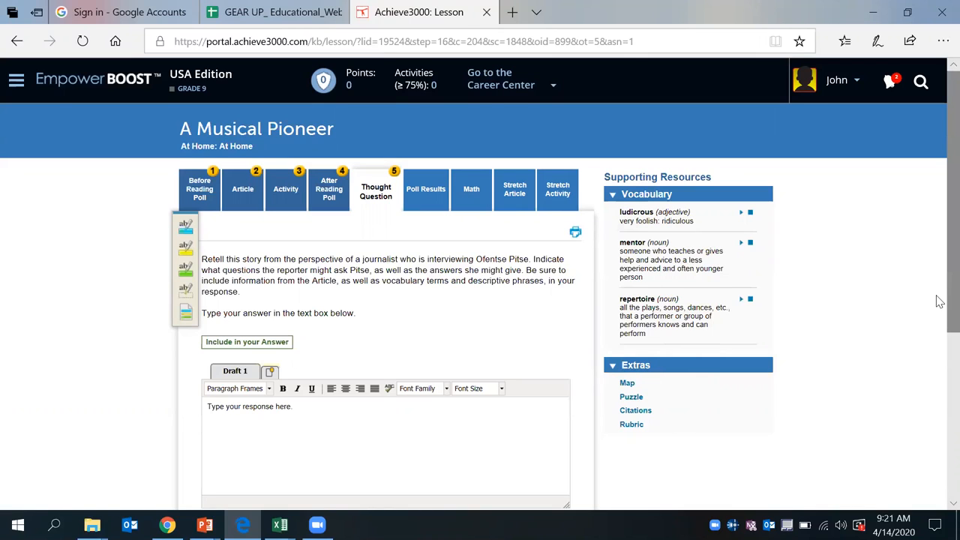
Step: Scroll down to the Thought Question response box and back up
scroll("down", 3)
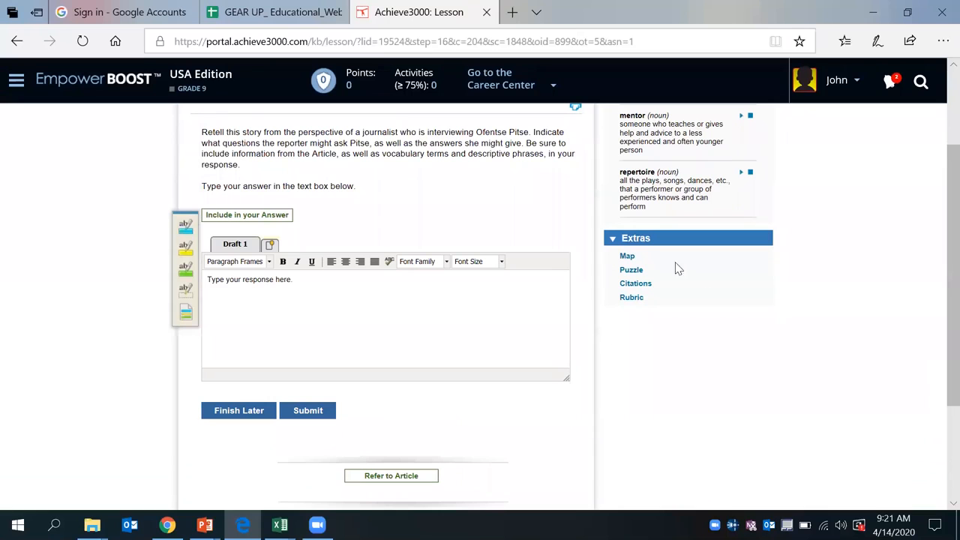
scroll("up", 3)
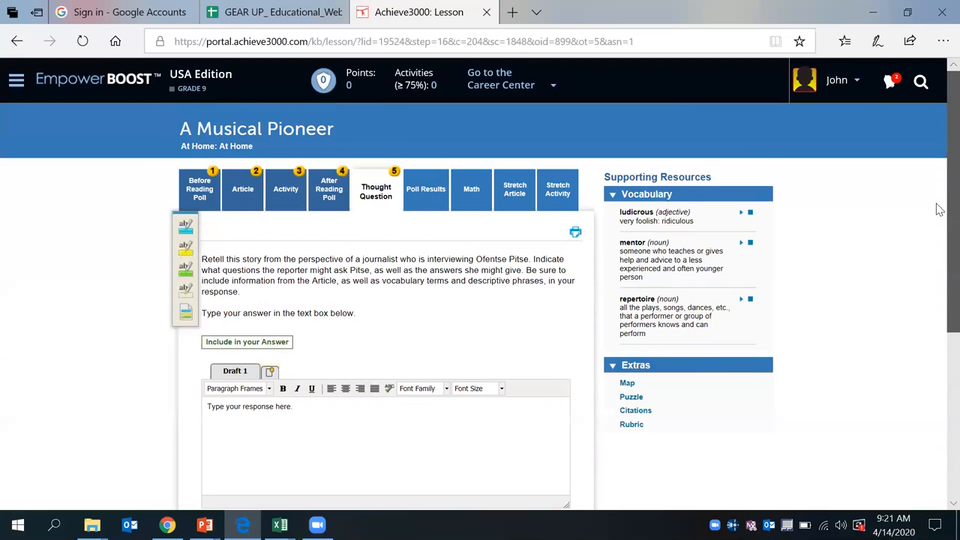
Step: Return to the My Lessons list via the navigation menu and scroll down the dated lessons
left_click(15, 79)
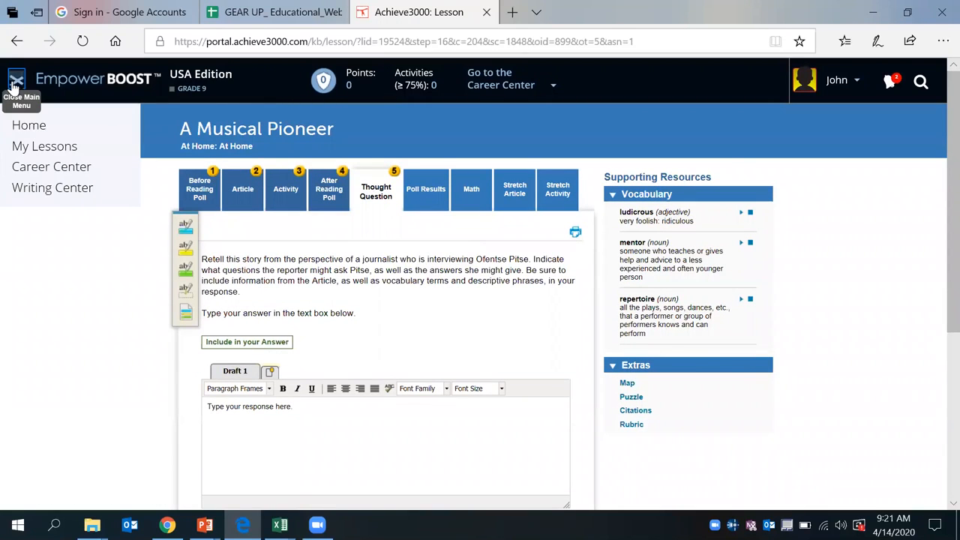
left_click(45, 145)
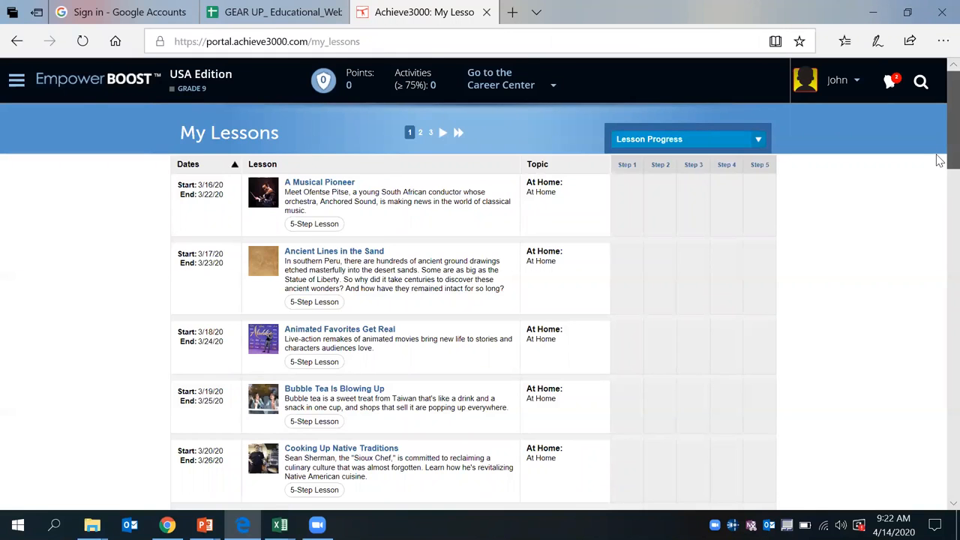
mouse_move(660, 210)
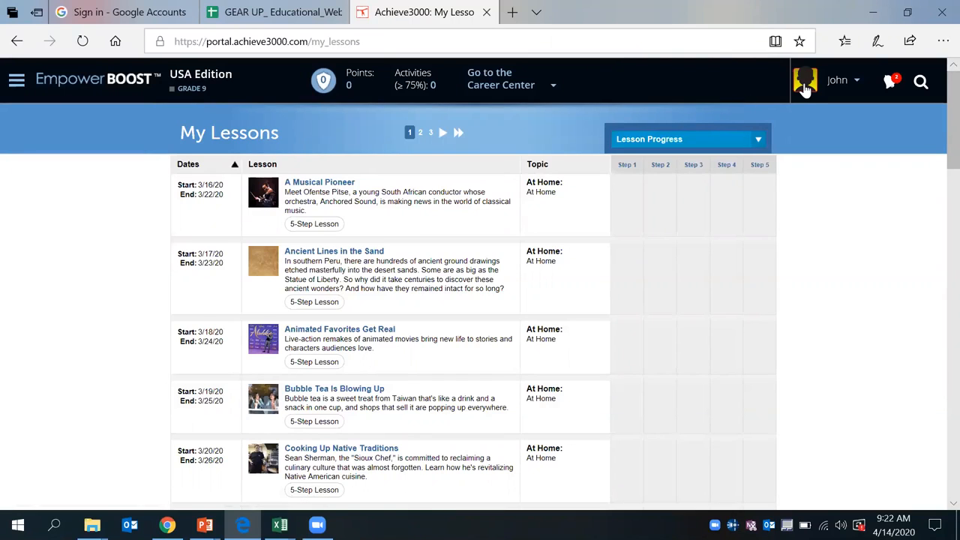
mouse_move(804, 81)
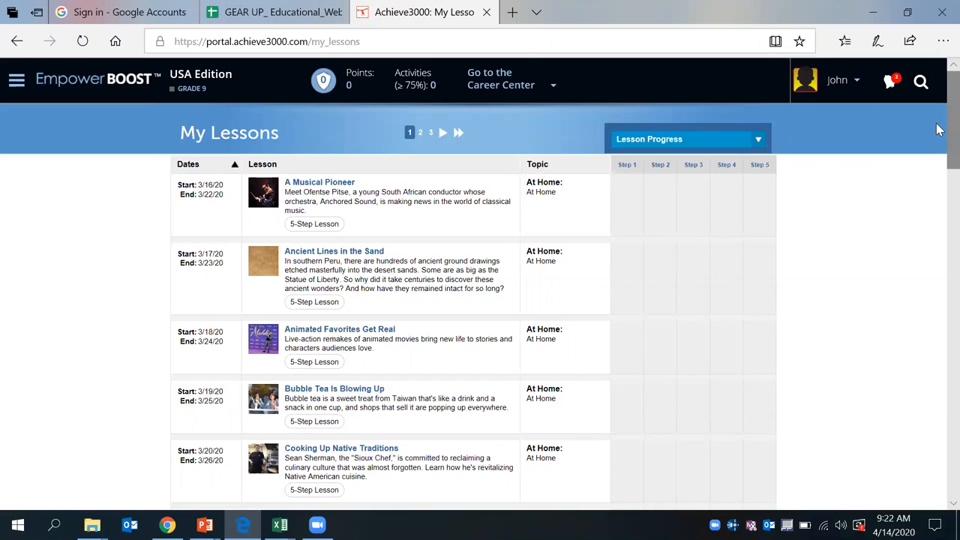
scroll("down", 3)
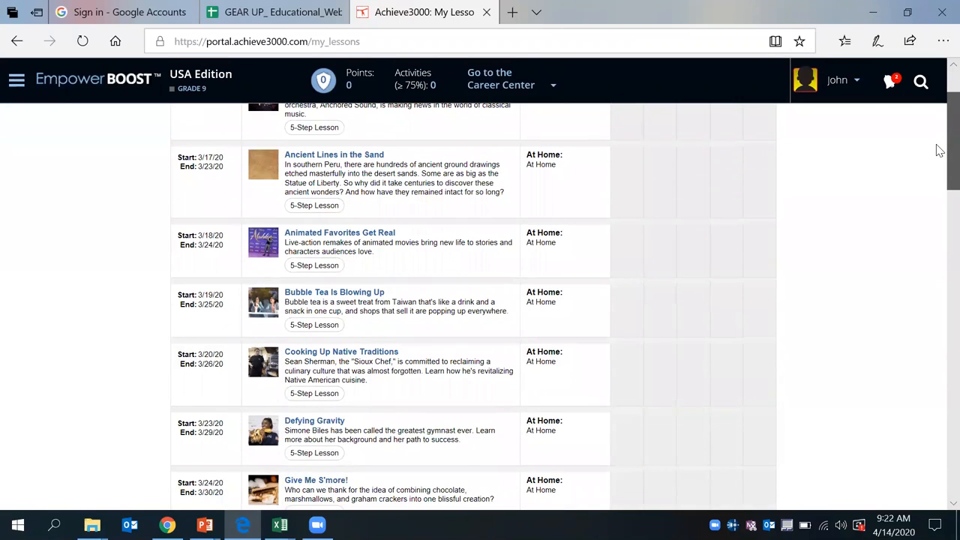